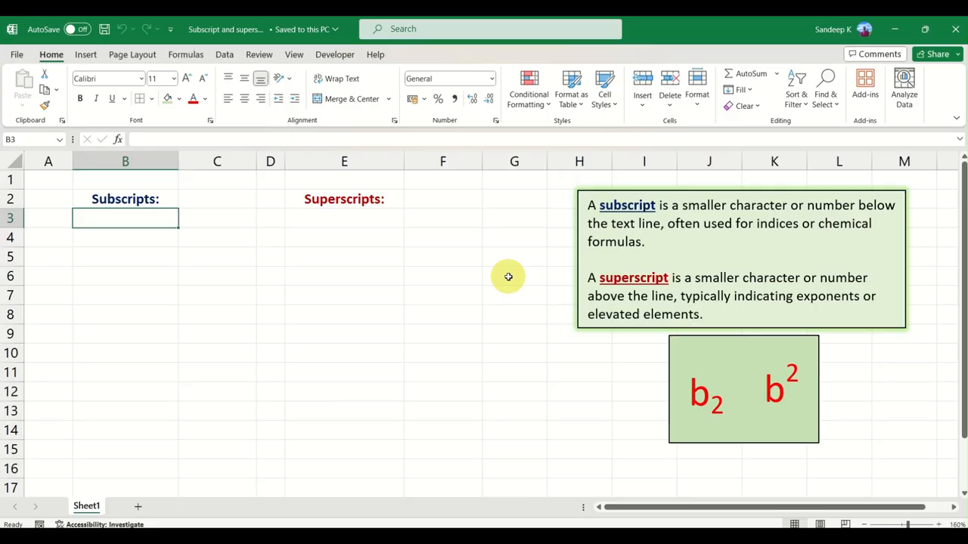
mouse_move(694, 223)
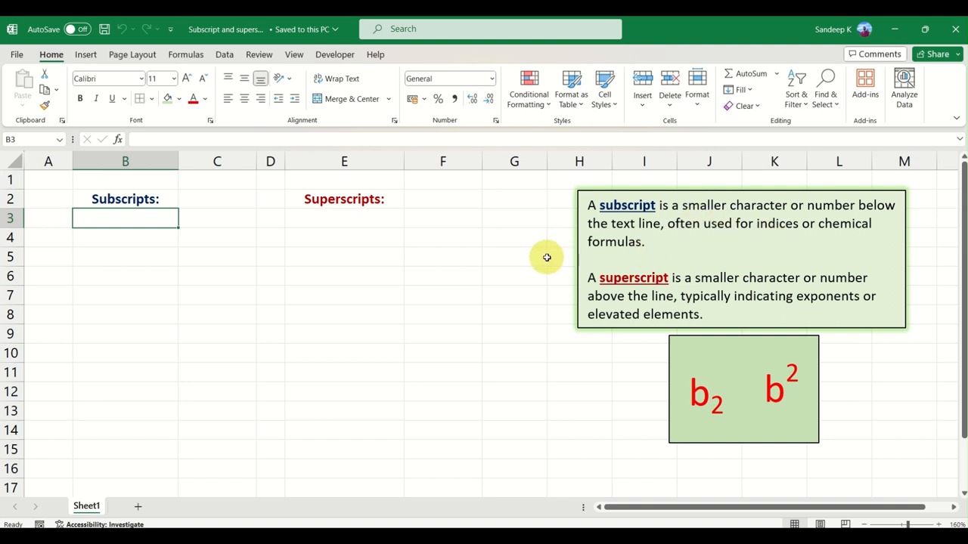
mouse_move(699, 396)
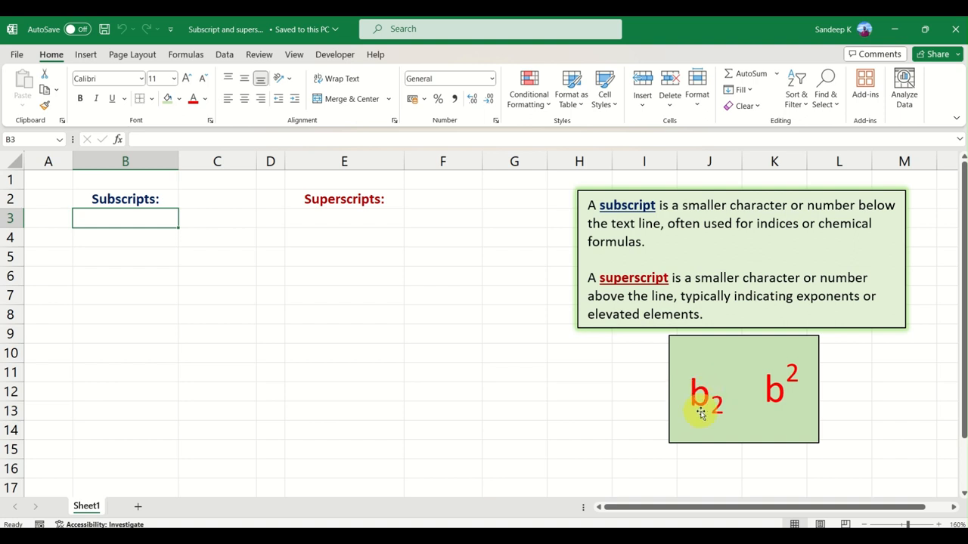
mouse_move(778, 423)
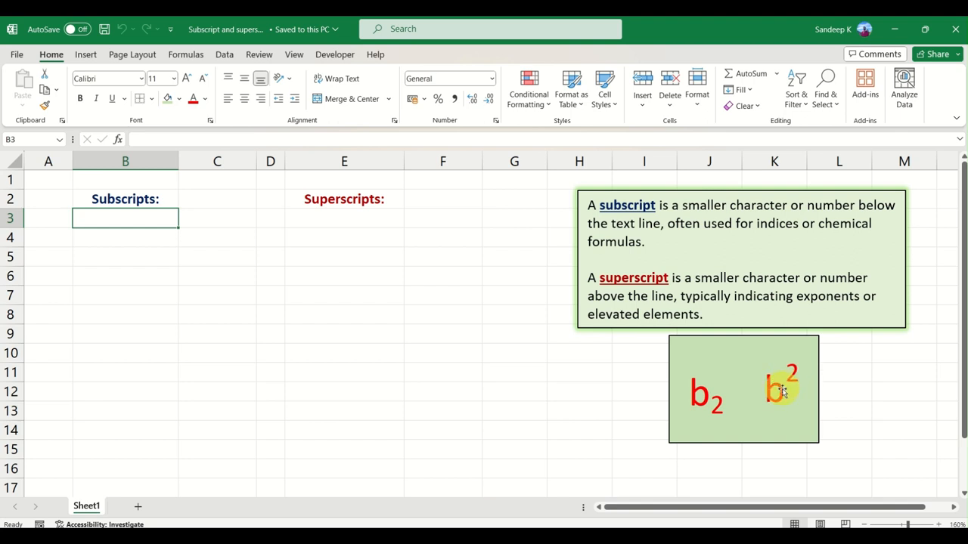
mouse_move(774, 346)
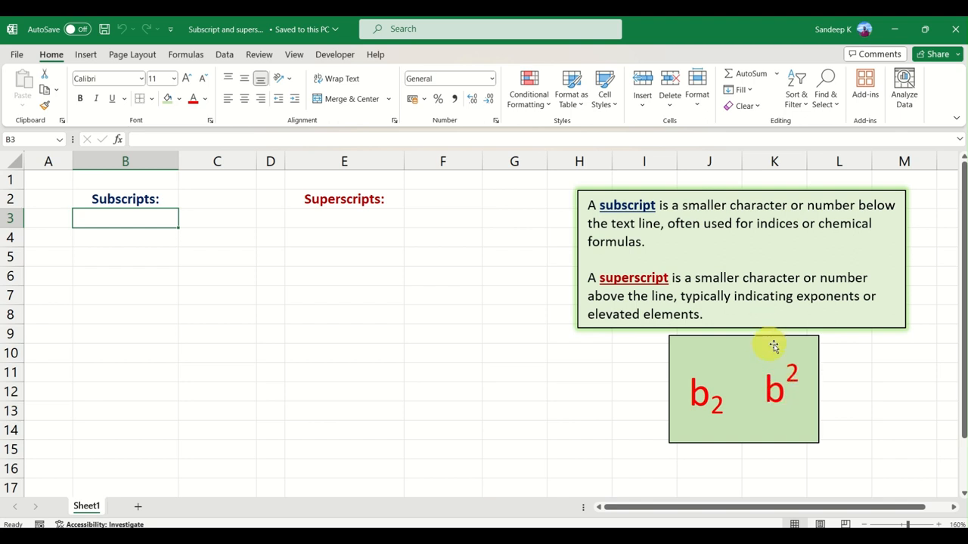
mouse_move(783, 346)
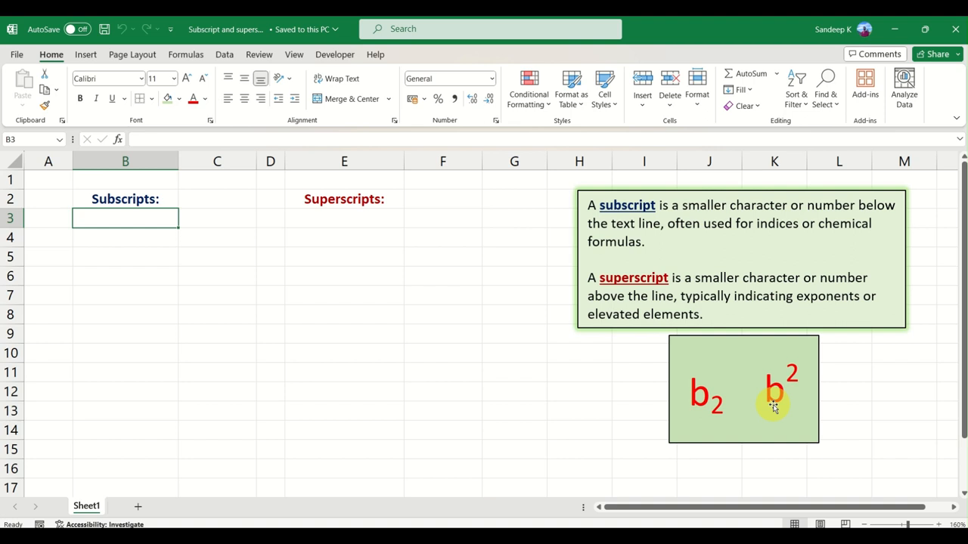
mouse_move(718, 400)
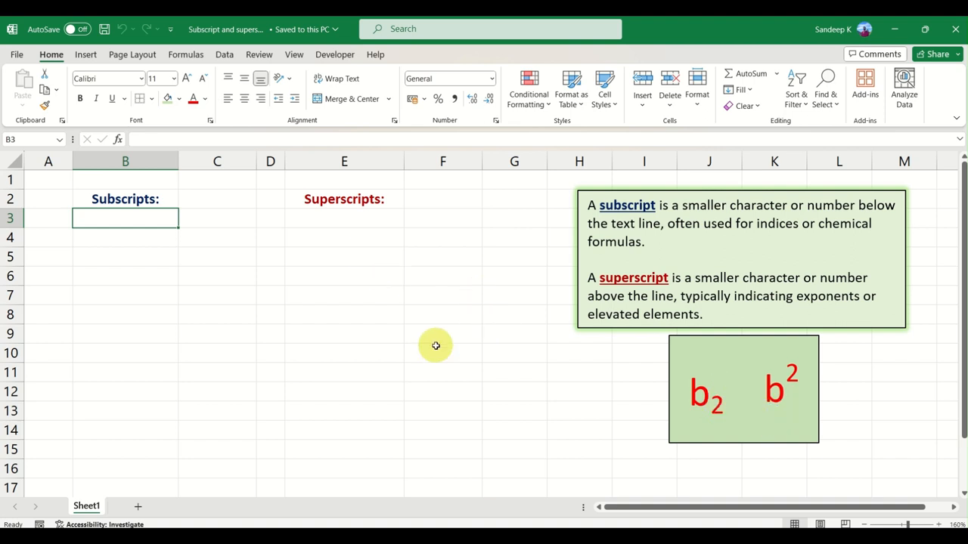
mouse_move(154, 248)
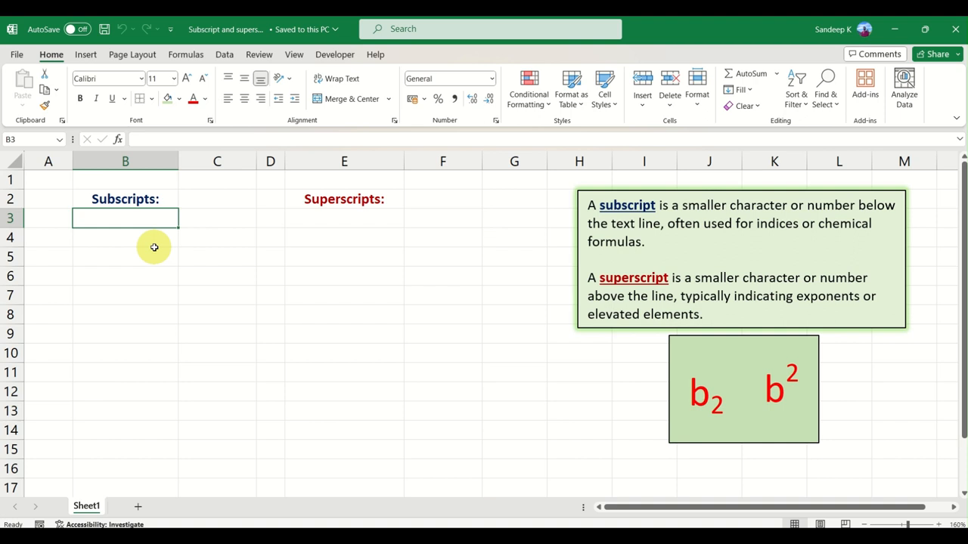
- Enter Oxygen in B3 with O2 beside it in C3
click(124, 238)
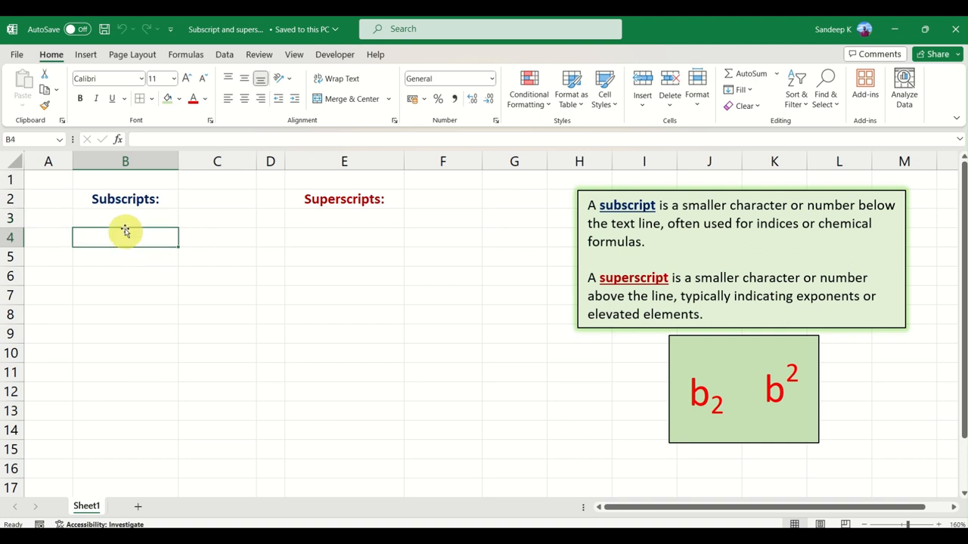
click(124, 218)
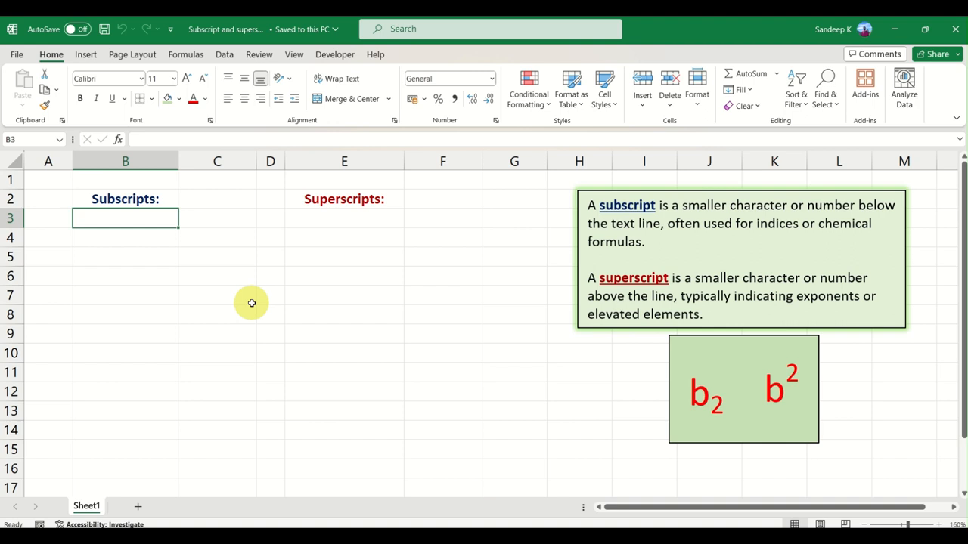
text(Oxygen)
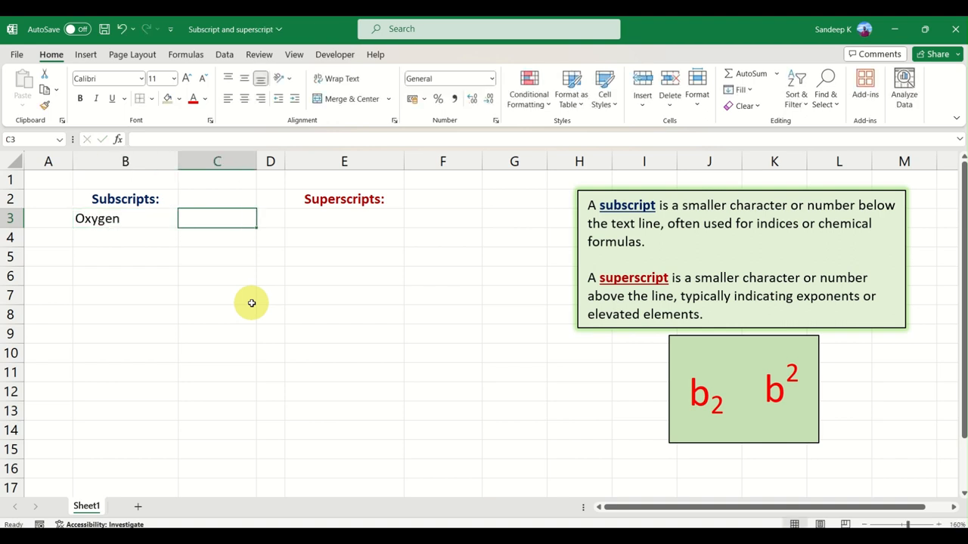
text(O)
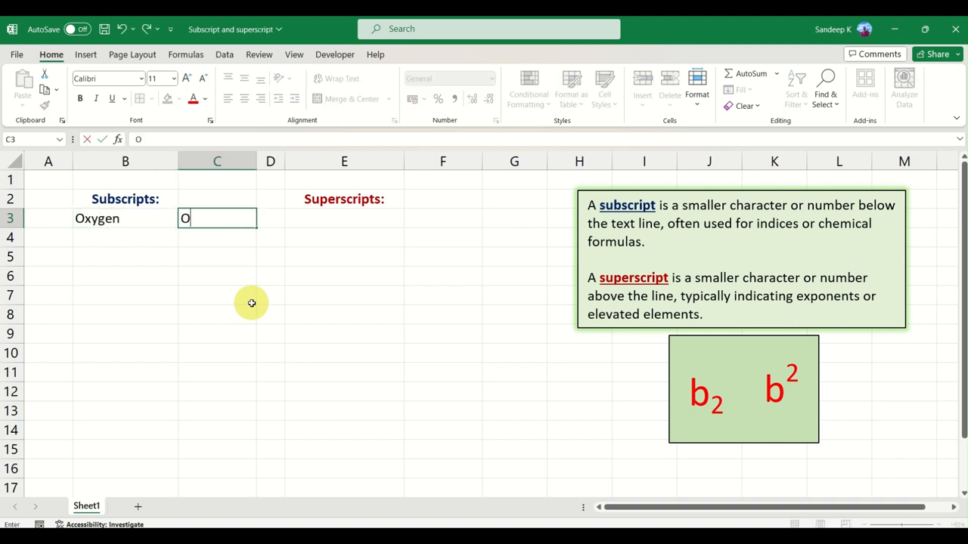
text(2)
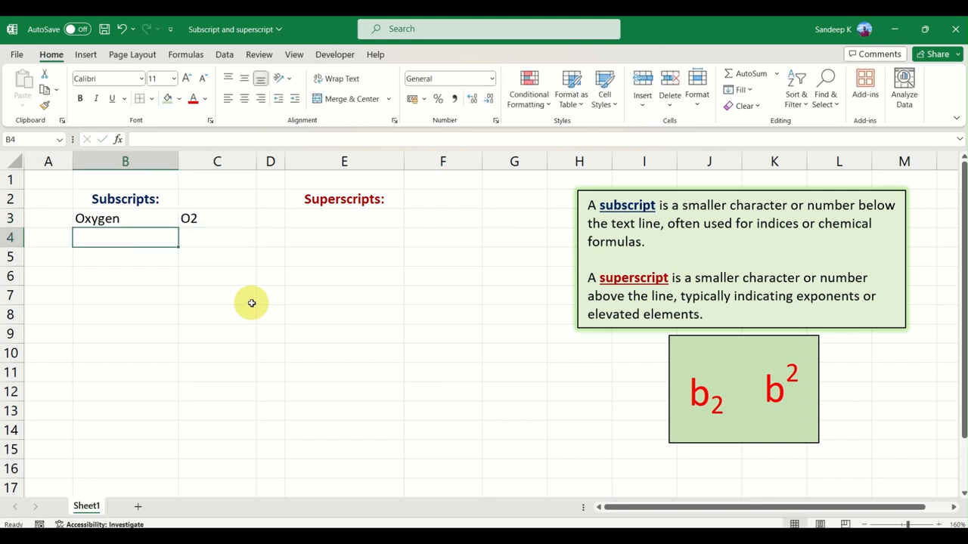
- Enter Carbox Dioxide in B4 with CO2 beside it in C4
text(Carbox)
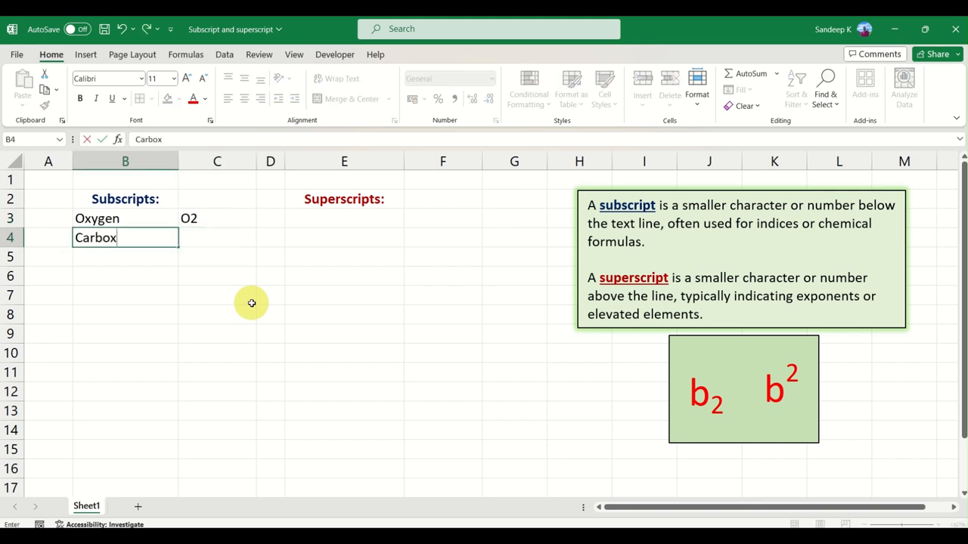
text(Dioxi)
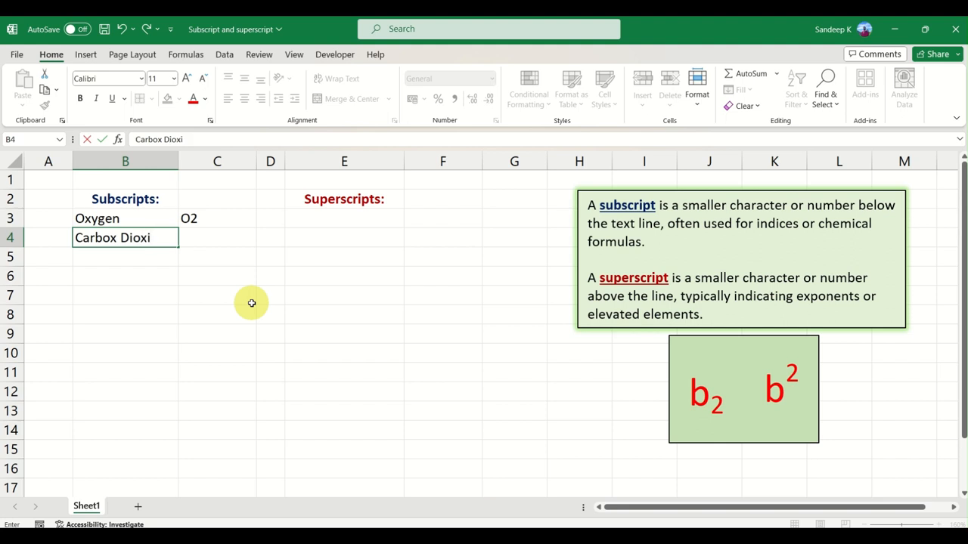
text(C)
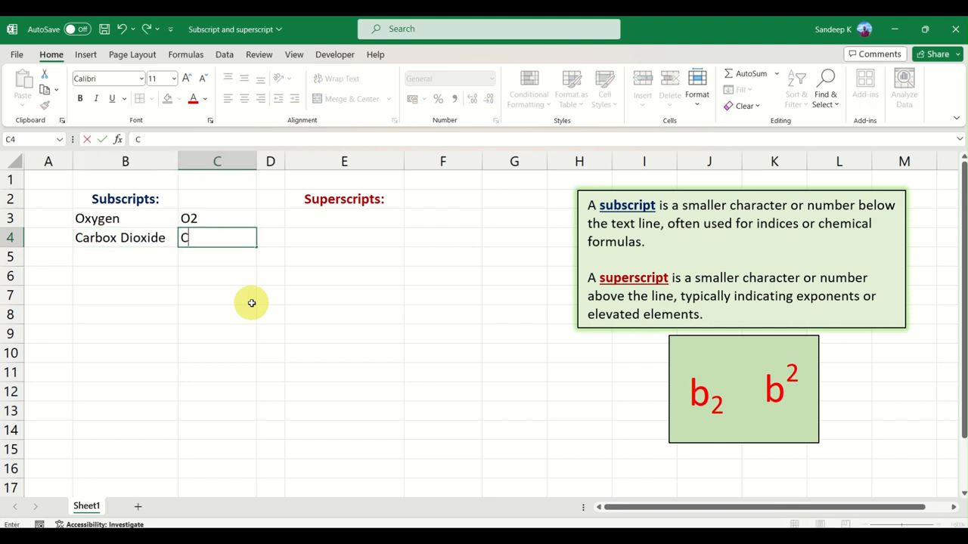
text(O2)
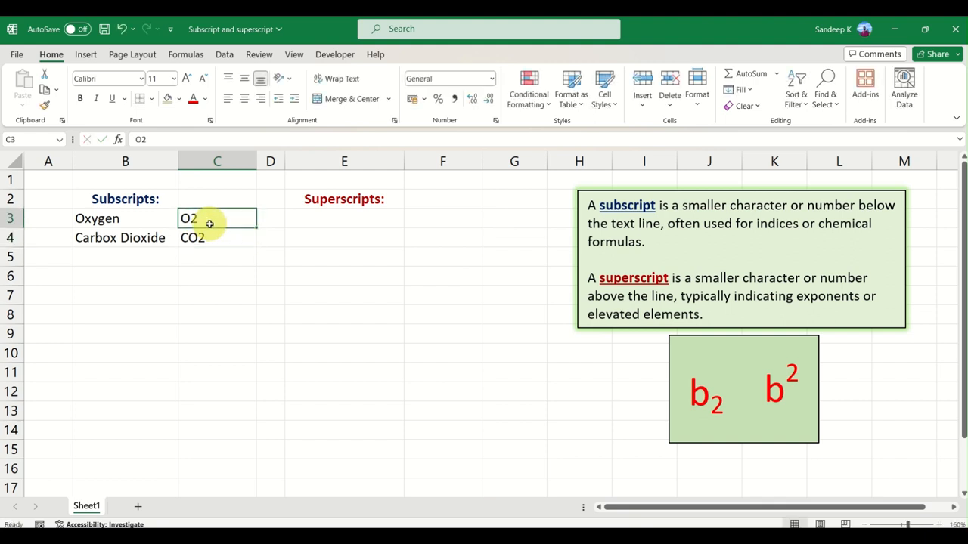
mouse_move(245, 254)
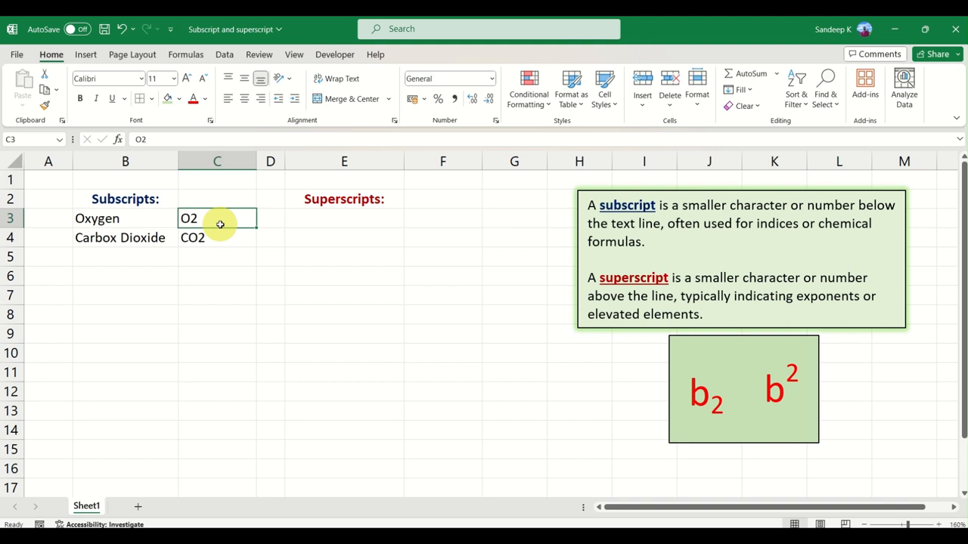
mouse_move(215, 224)
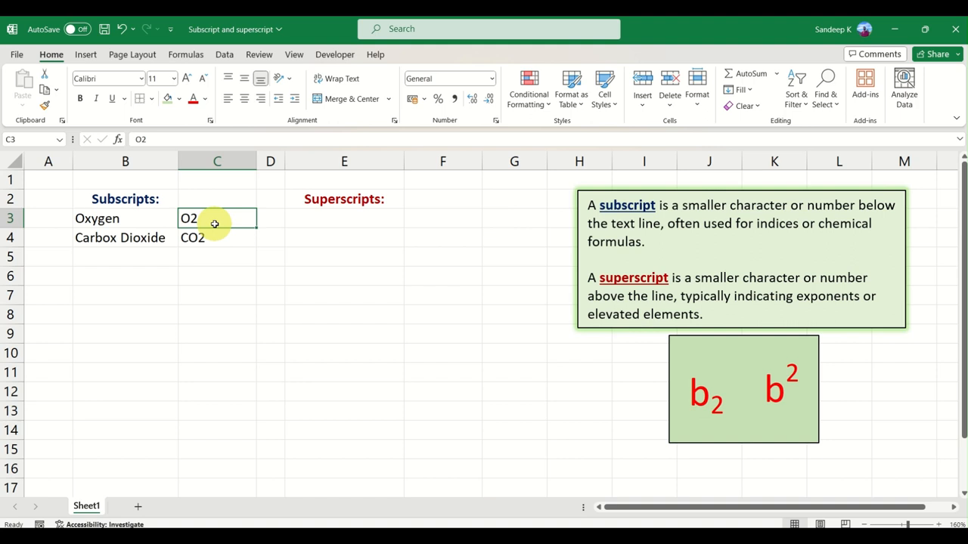
mouse_move(217, 218)
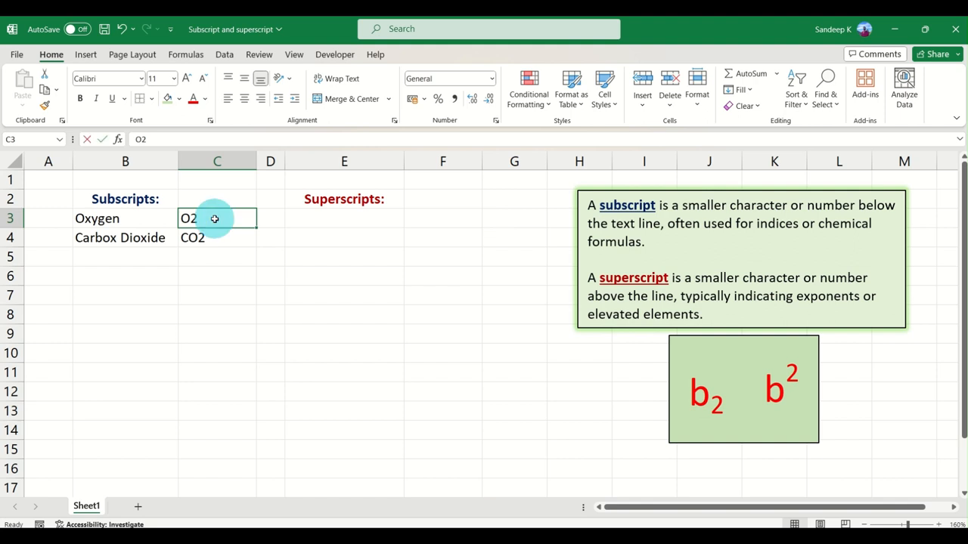
- Edit cell C3 and select just the 2 in O2 for separate formatting
double_click(200, 218)
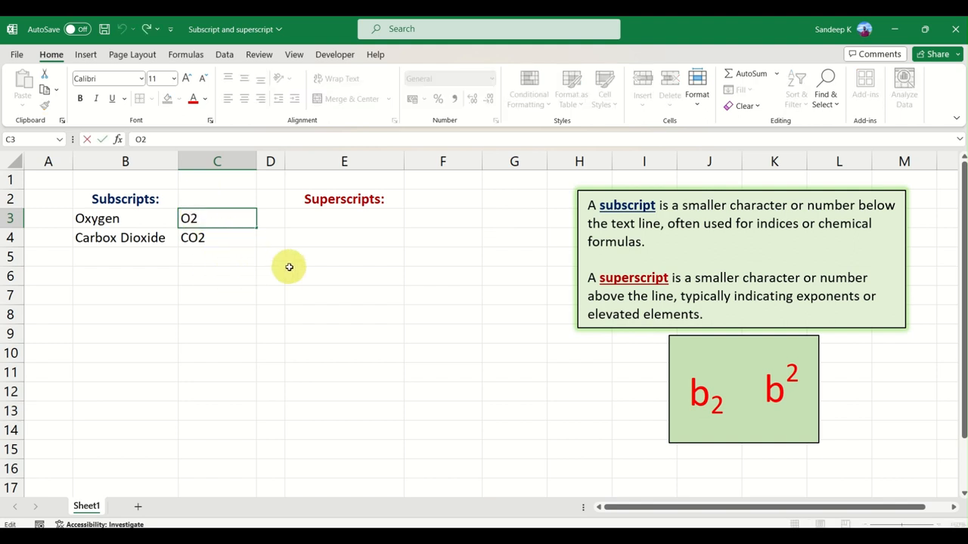
click(218, 237)
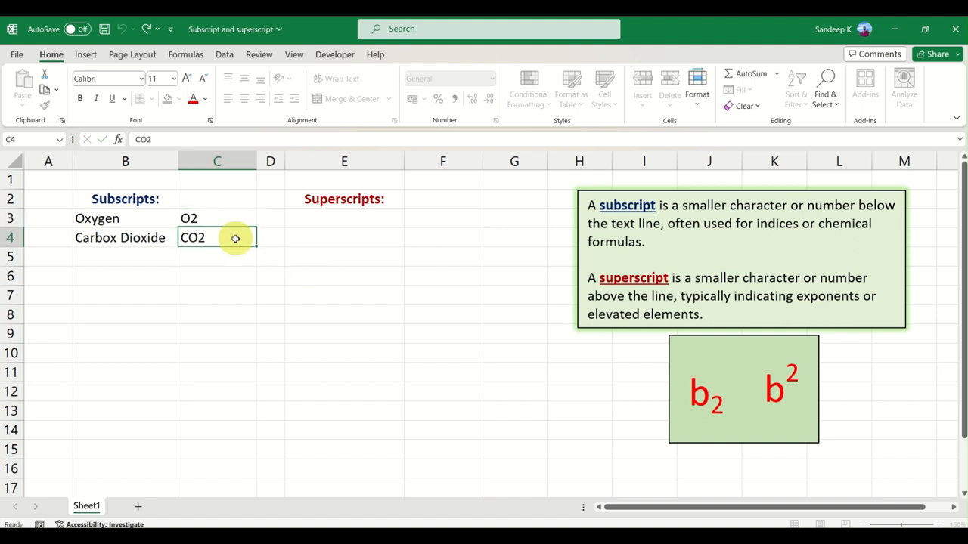
click(936, 523)
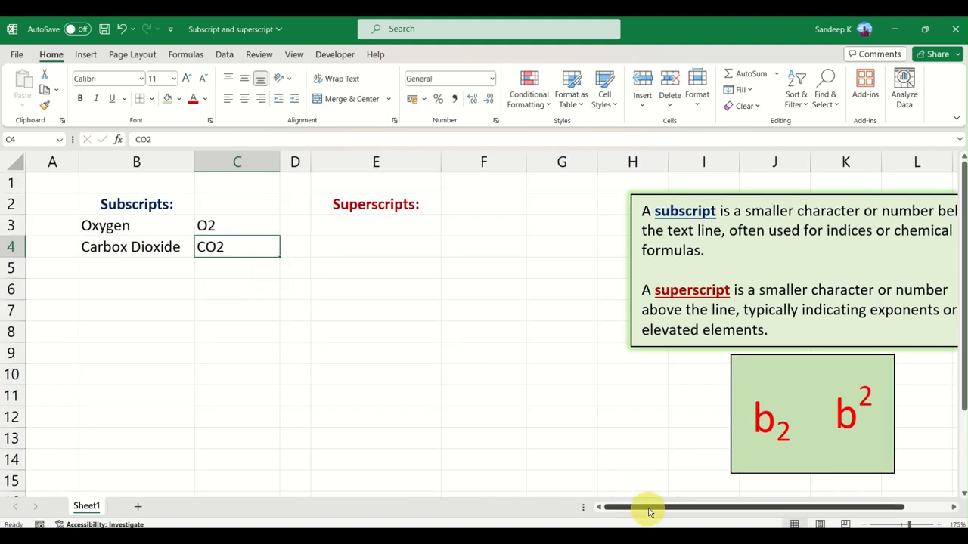
click(714, 197)
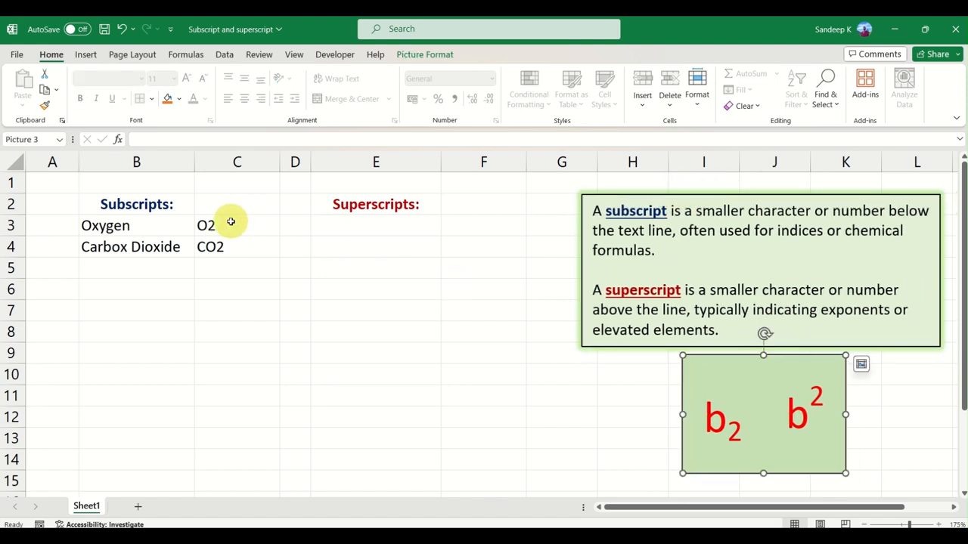
double_click(206, 226)
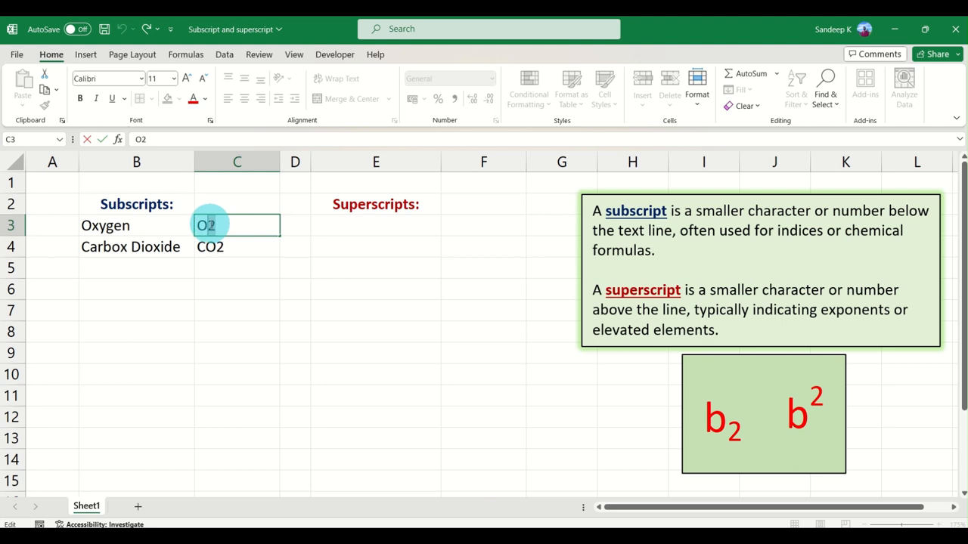
mouse_move(363, 278)
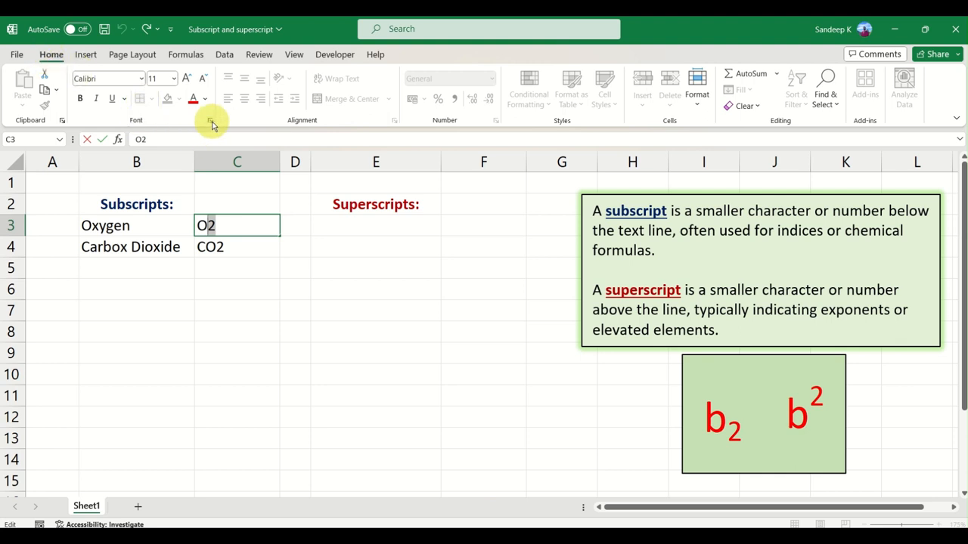
mouse_move(211, 121)
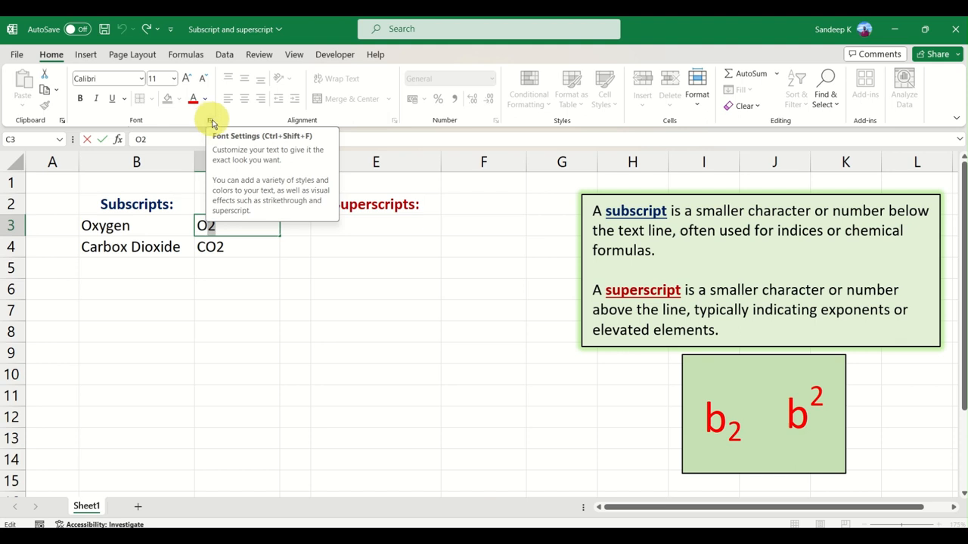
- Apply Subscript to the 2 in Oxygen's O2 through Format Cells and check the result
click(212, 121)
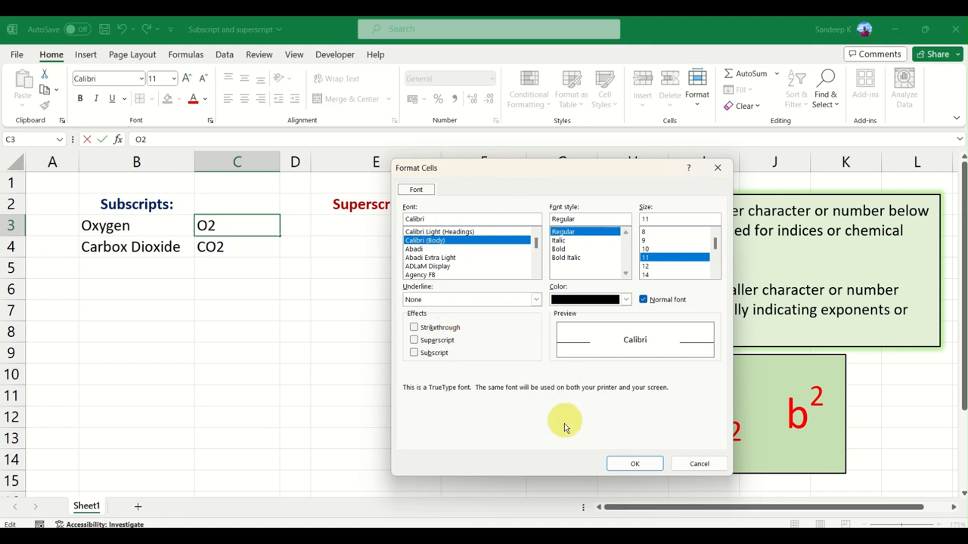
mouse_move(433, 319)
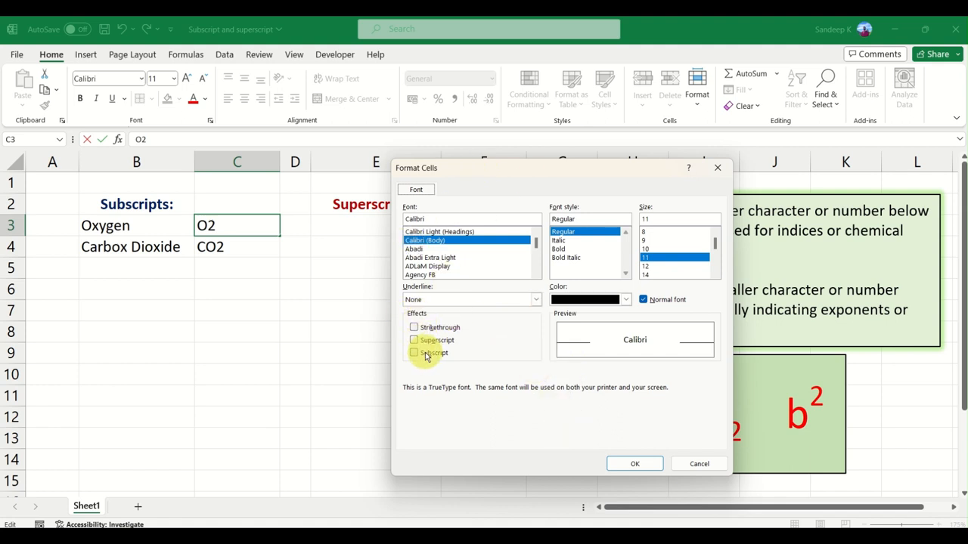
click(415, 353)
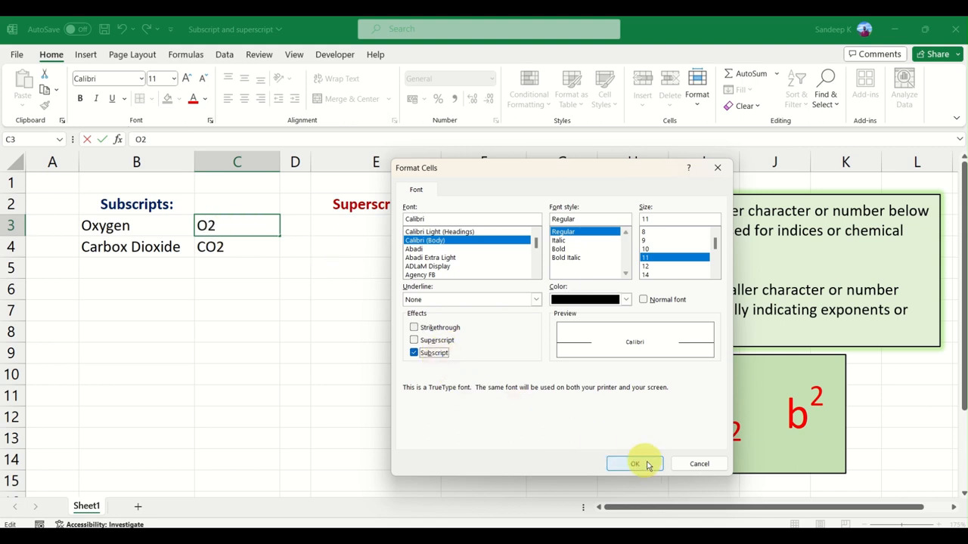
click(635, 463)
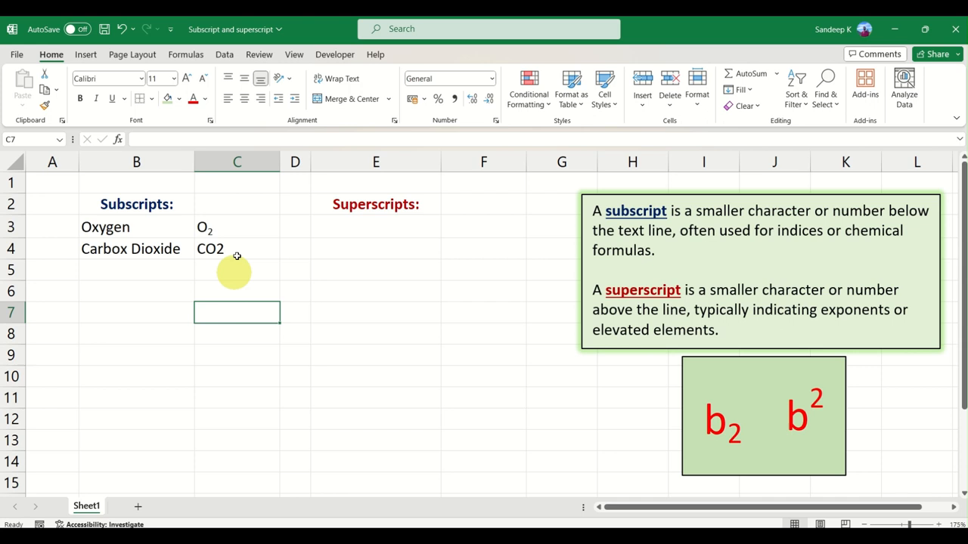
click(236, 226)
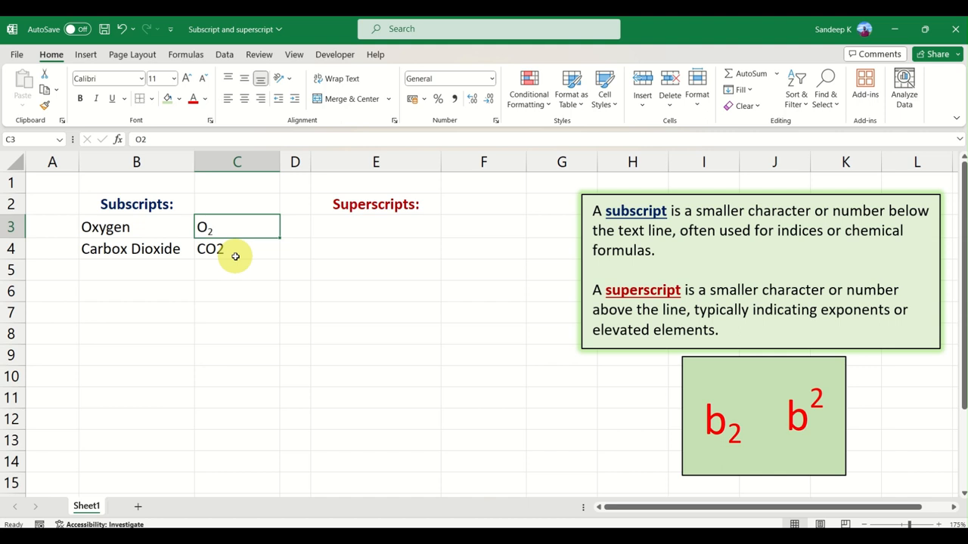
mouse_move(230, 309)
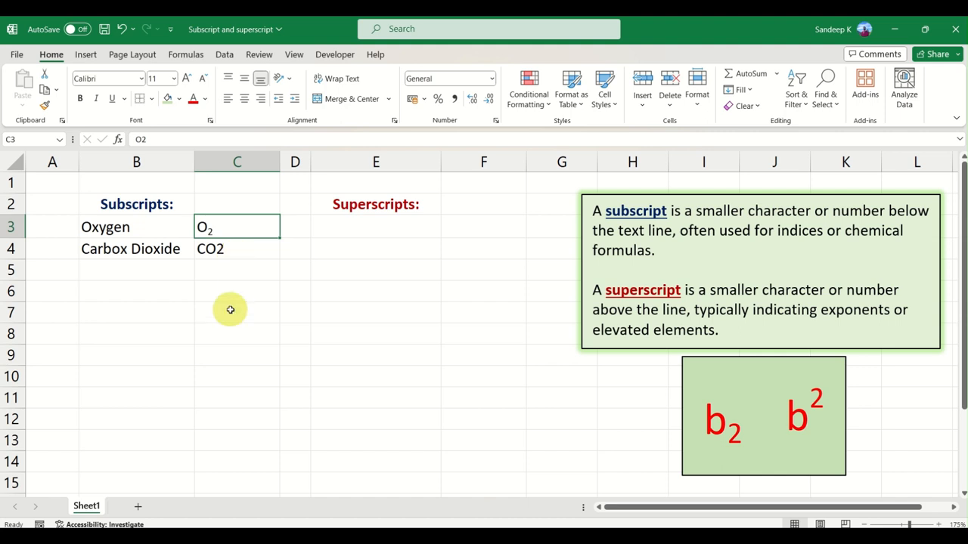
- Make the 2 in Carbox Dioxide's CO2 a subscript via Format Cells
double_click(208, 248)
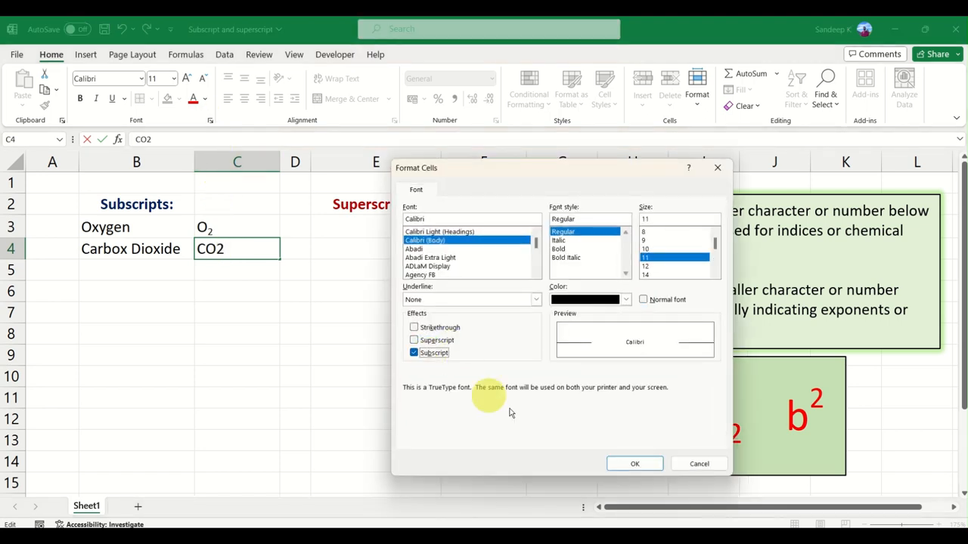
click(635, 463)
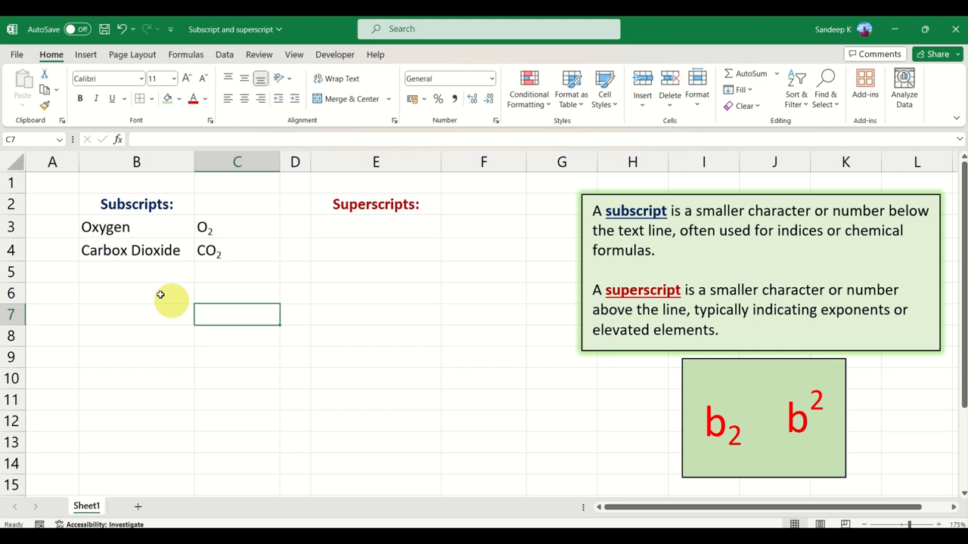
- Enter the Variables label in B7 with x1 and x2 in C7 and C8
click(136, 313)
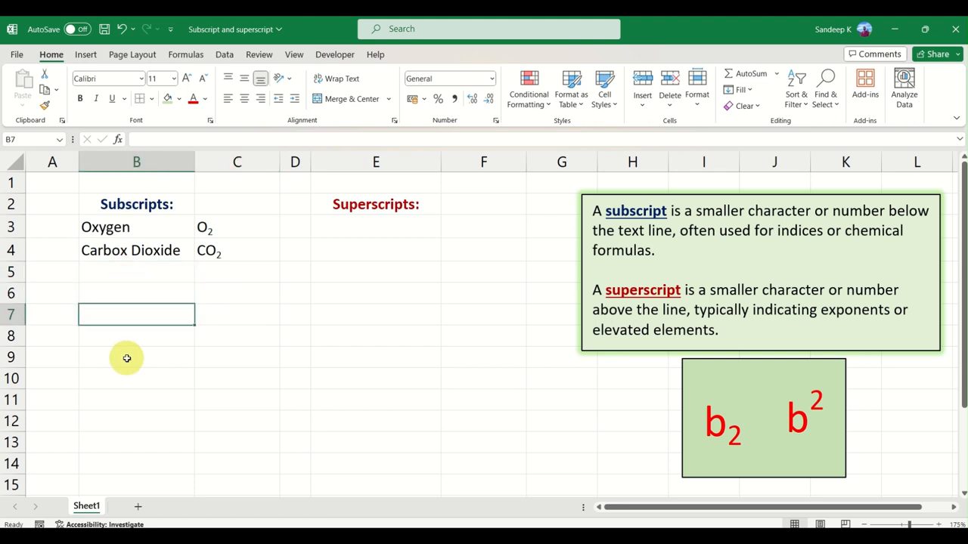
text(Variables:)
click(238, 314)
text(x)
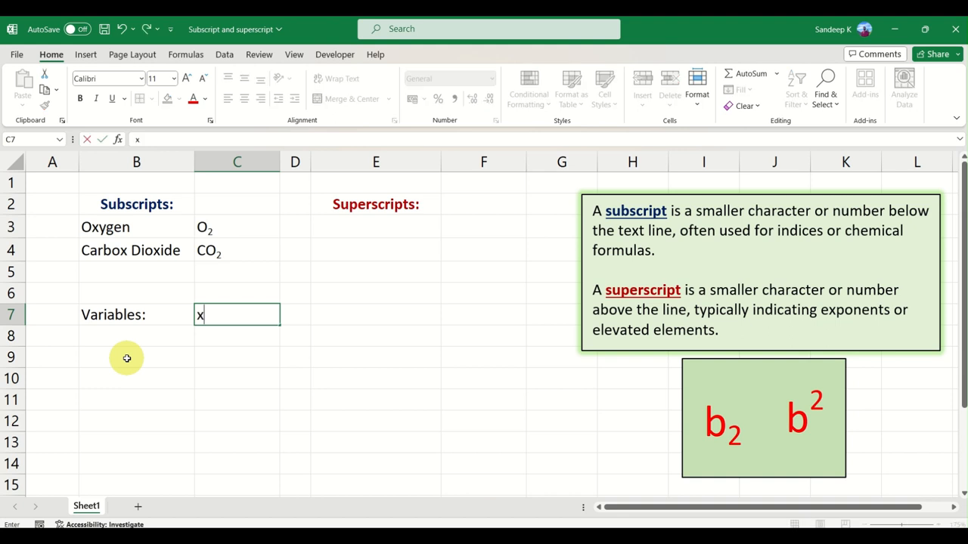
text(1)
click(238, 337)
text(x2)
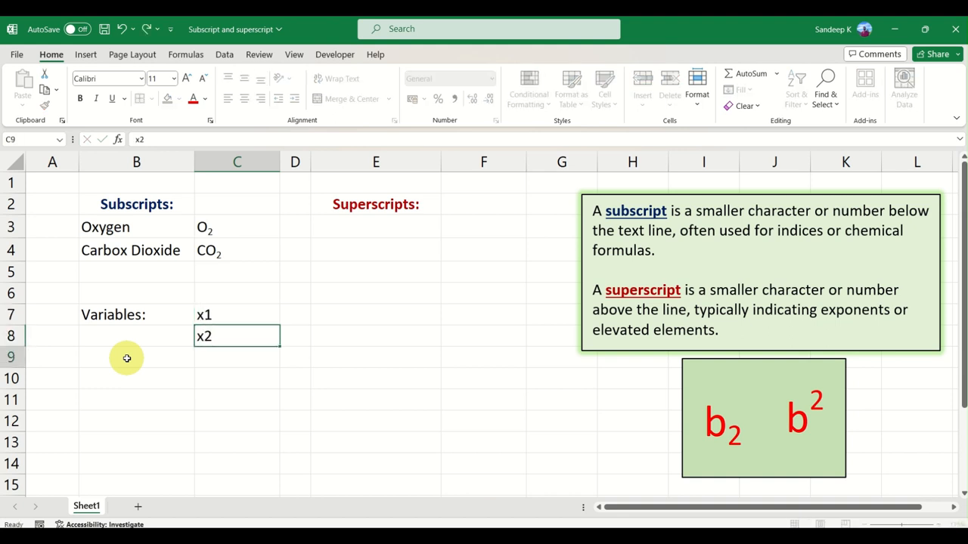
- Format the digits of x1 and x2 as subscripts via Format Cells
click(236, 315)
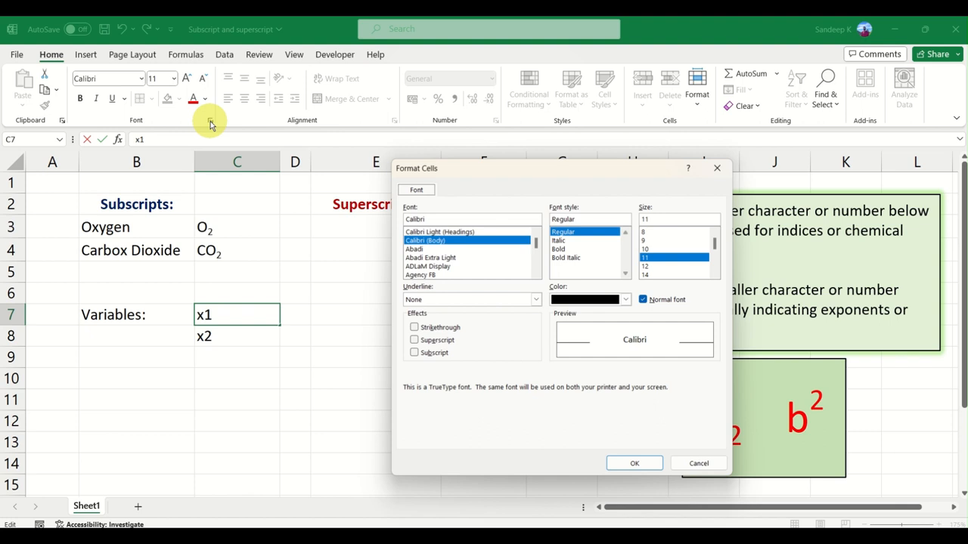
click(414, 352)
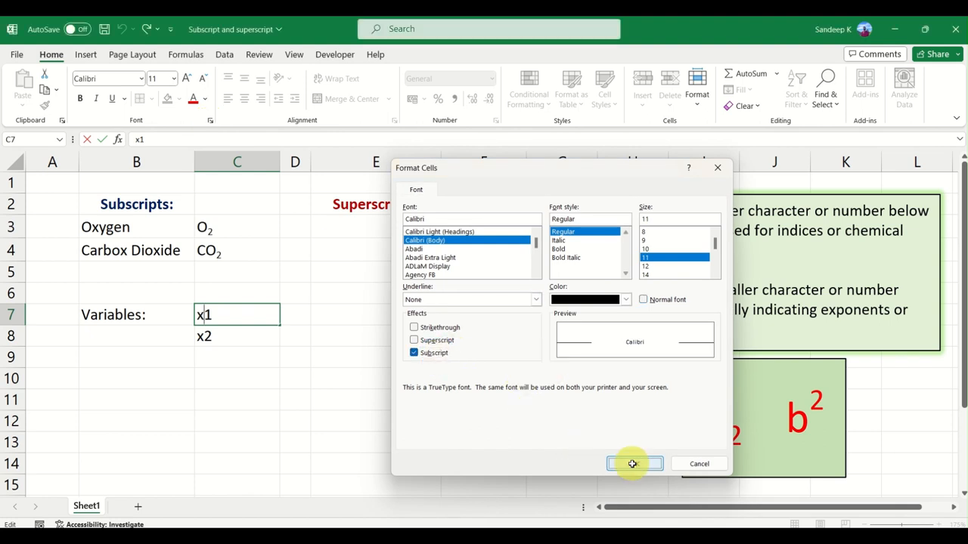
click(632, 462)
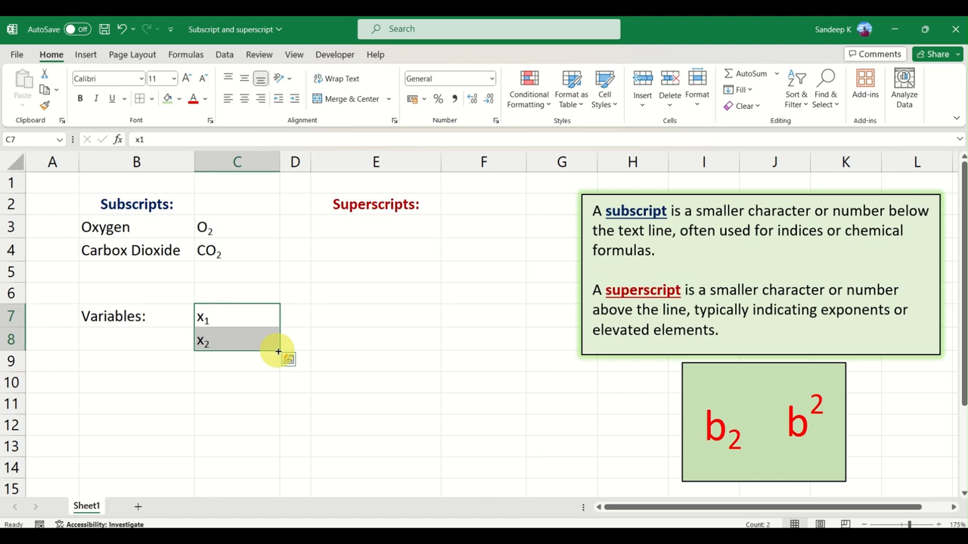
- Fill the subscripted series from C7:C8 down to C12 so it lists x1 through x6
click(295, 316)
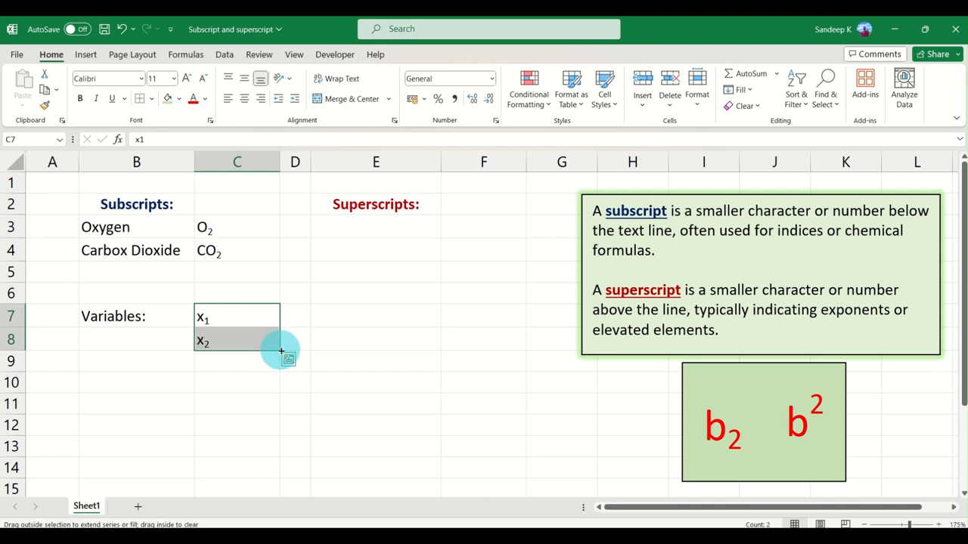
drag(281, 351, 277, 431)
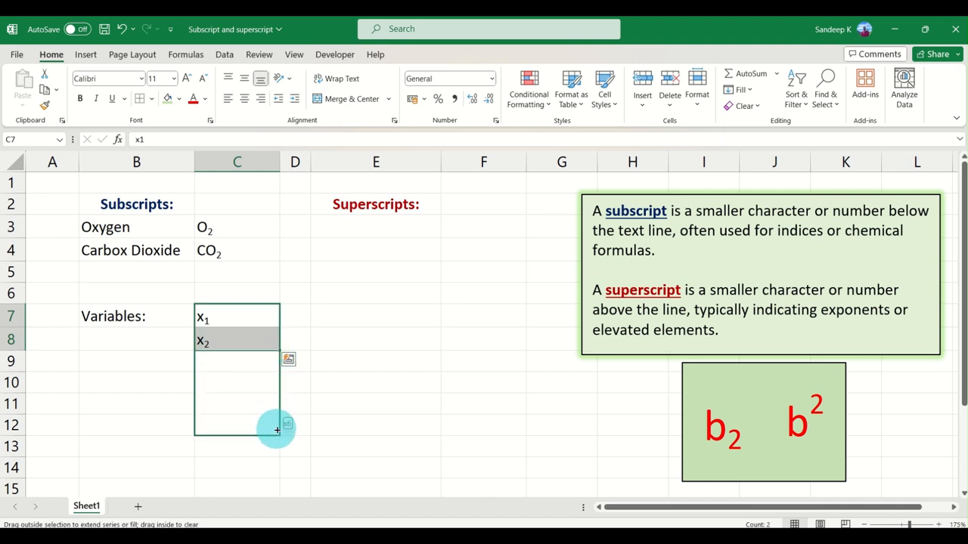
drag(275, 431, 255, 435)
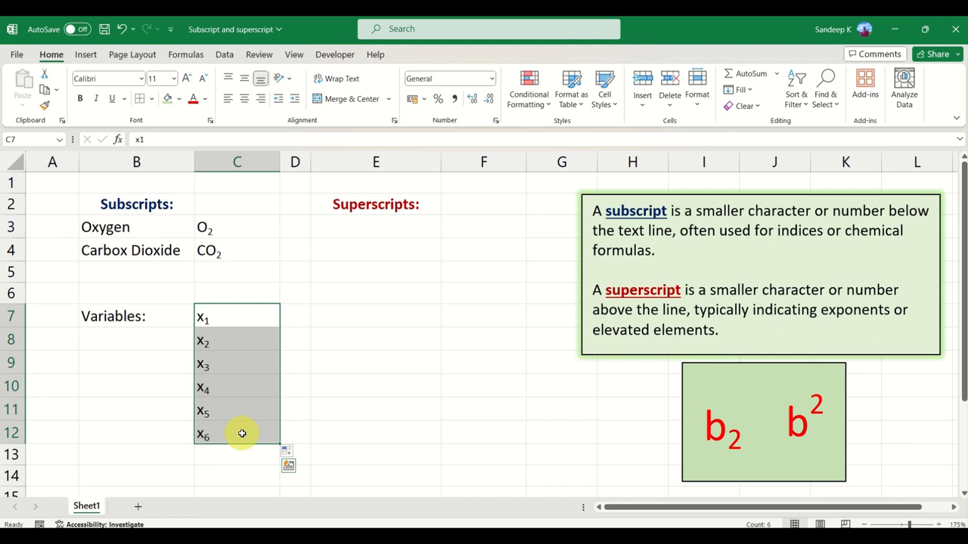
mouse_move(245, 399)
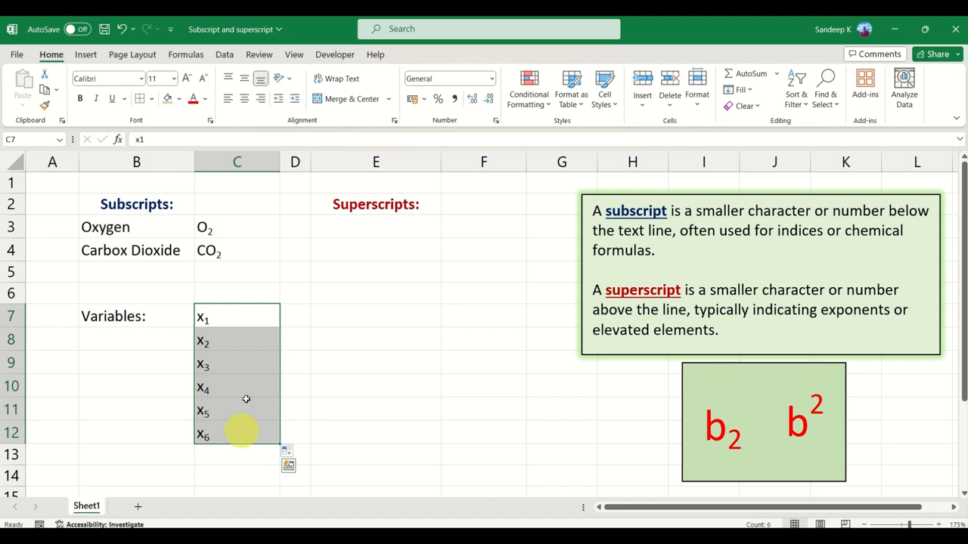
- Add an Ordinal Nos. label under Superscripts with 1st in F3 and 2nd in F4
click(375, 227)
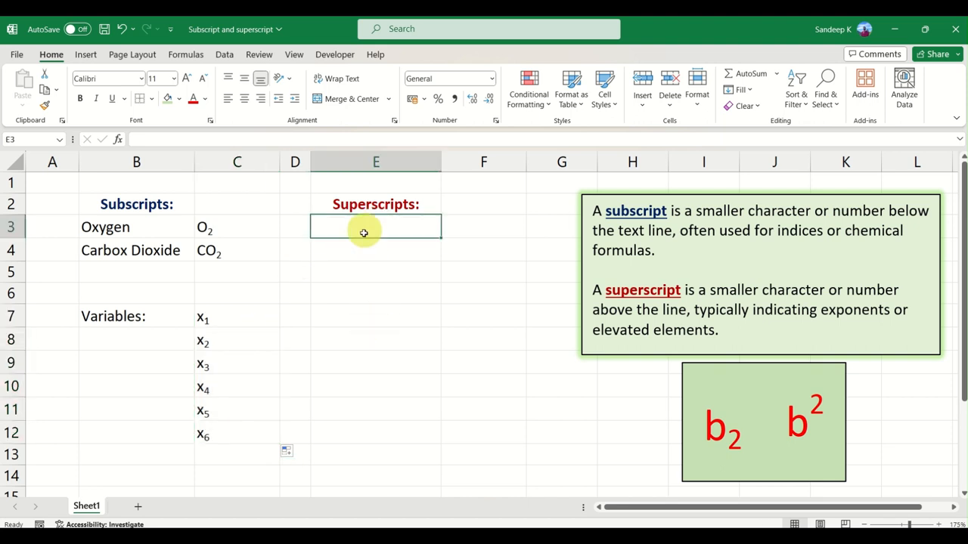
mouse_move(365, 308)
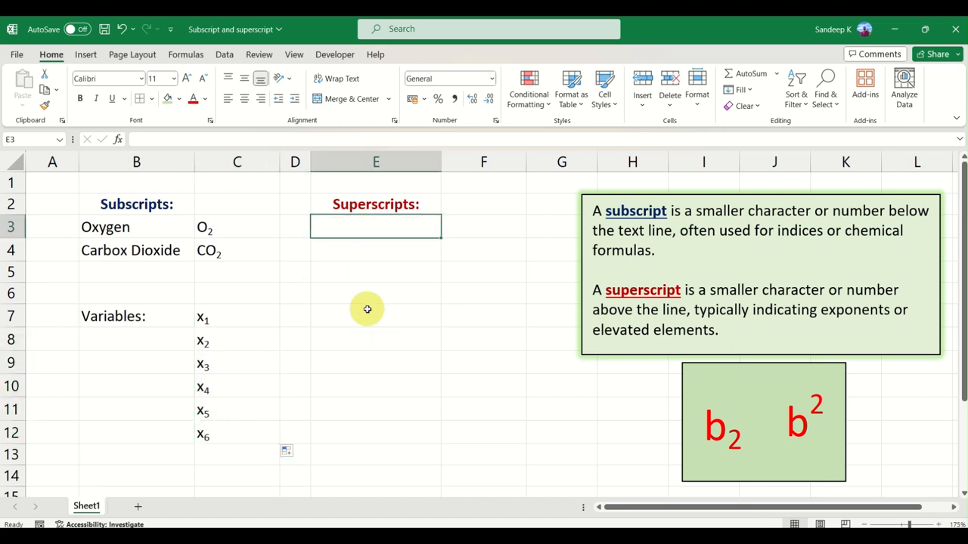
text(O)
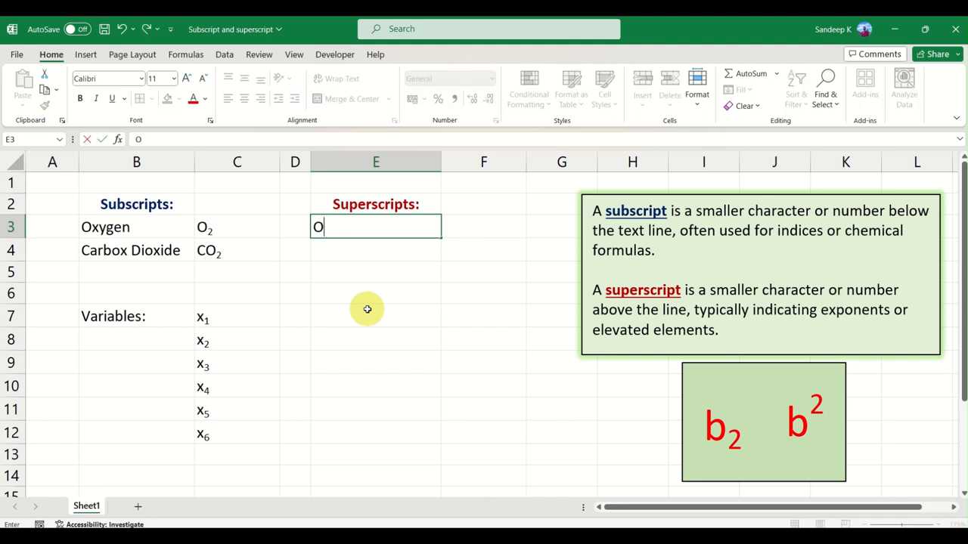
text(rdinal Nos.)
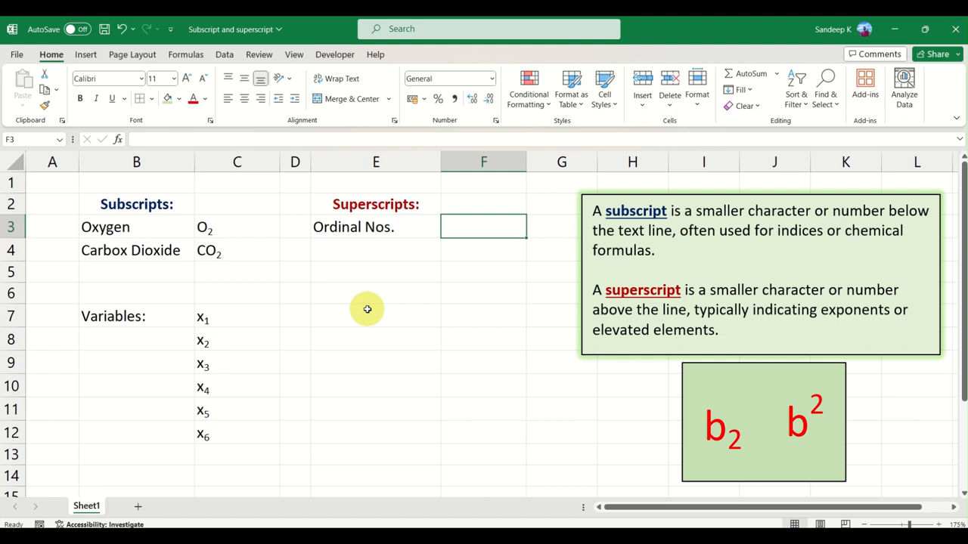
text(1st)
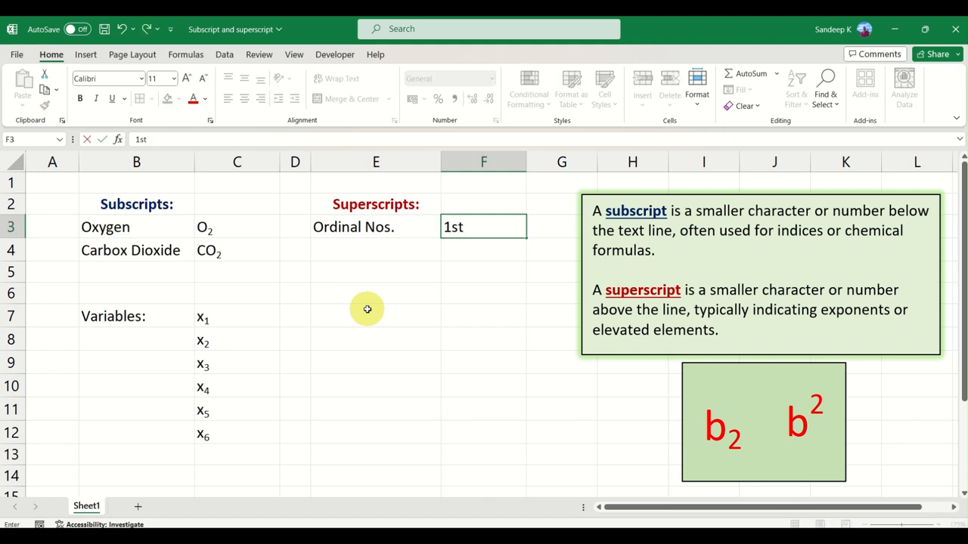
text(2nd)
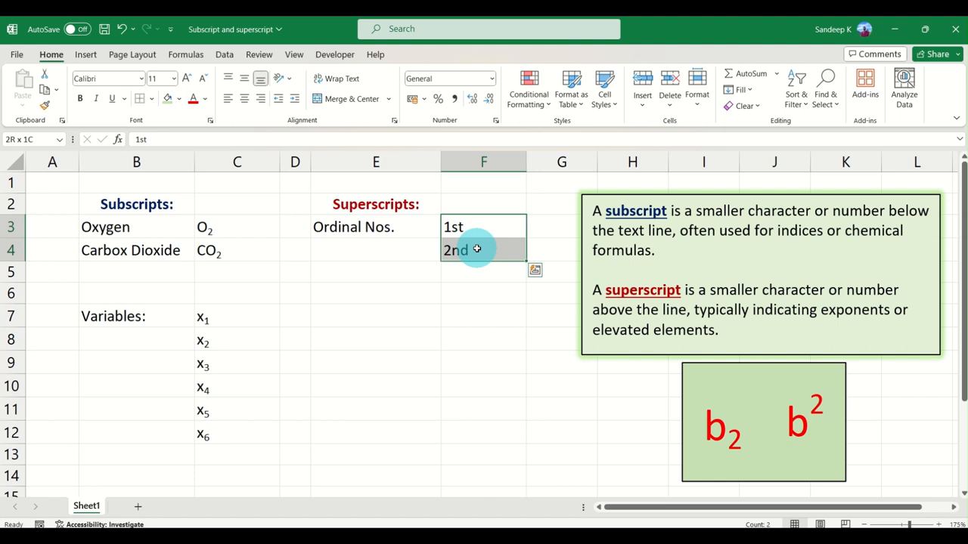
- Make the 'st' in 1st a superscript via Format Cells
click(484, 227)
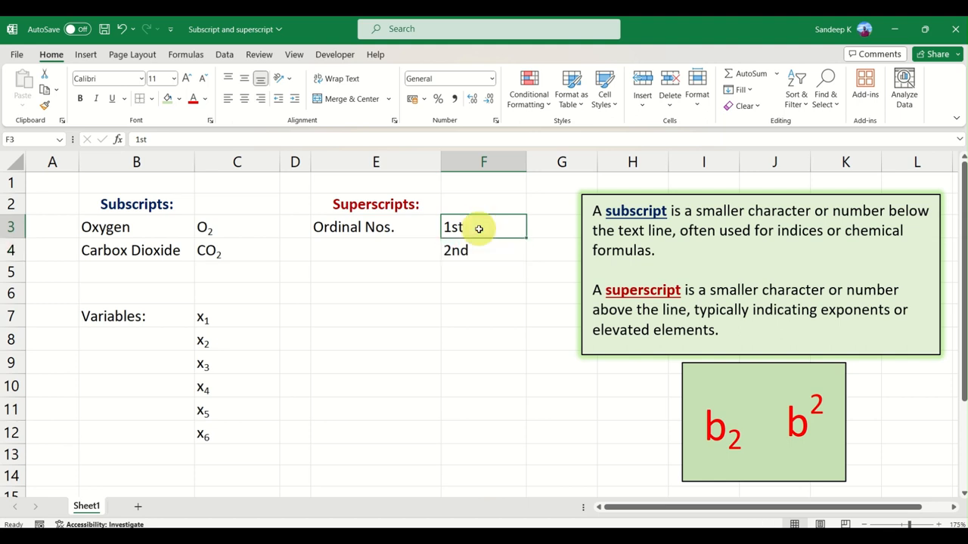
mouse_move(500, 229)
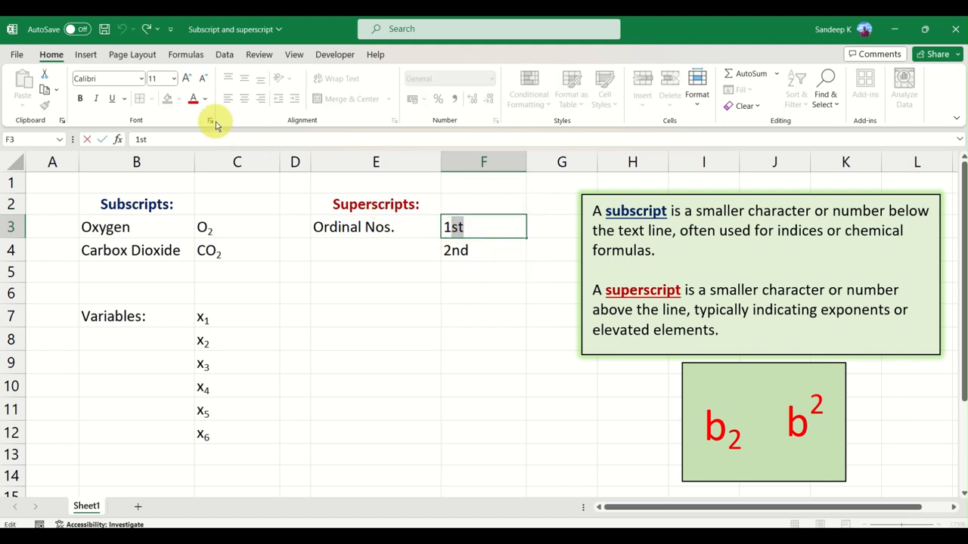
click(208, 121)
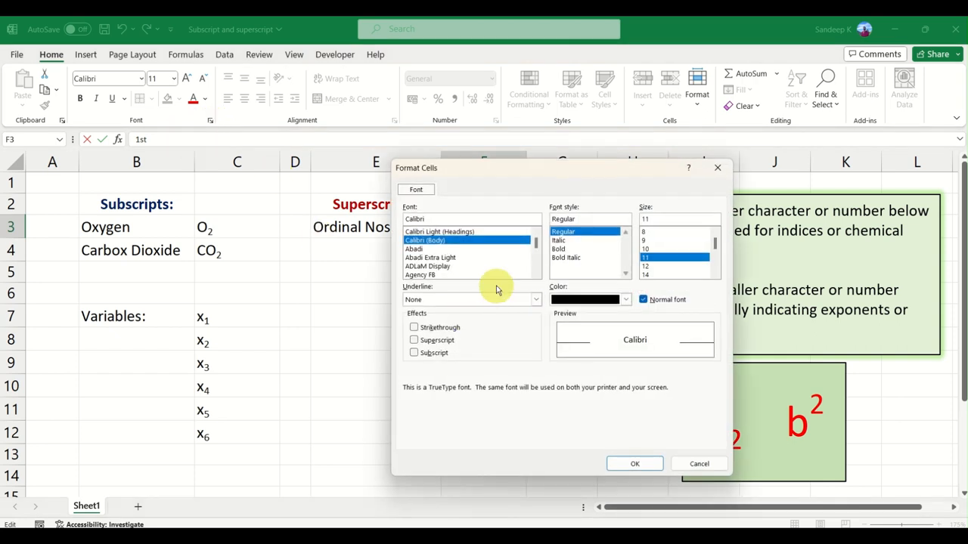
click(414, 338)
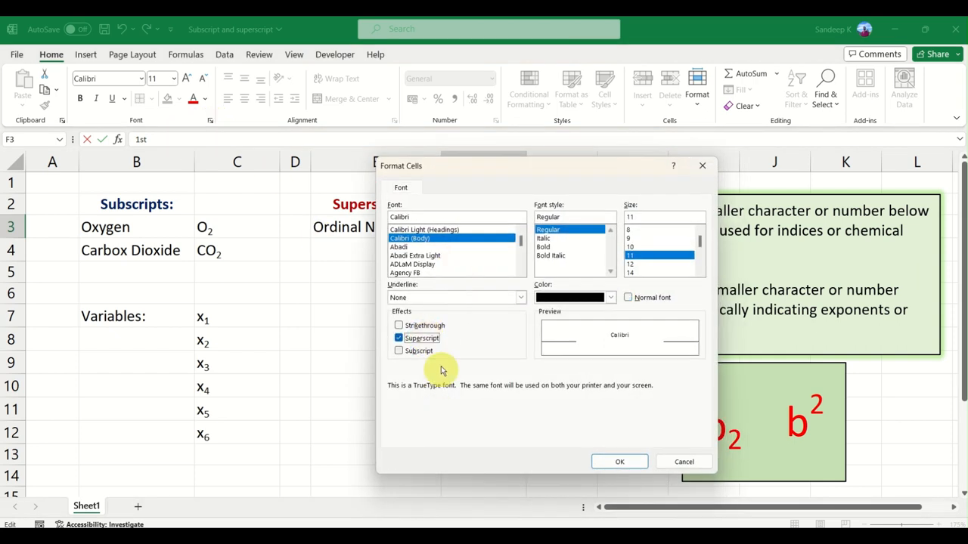
click(620, 461)
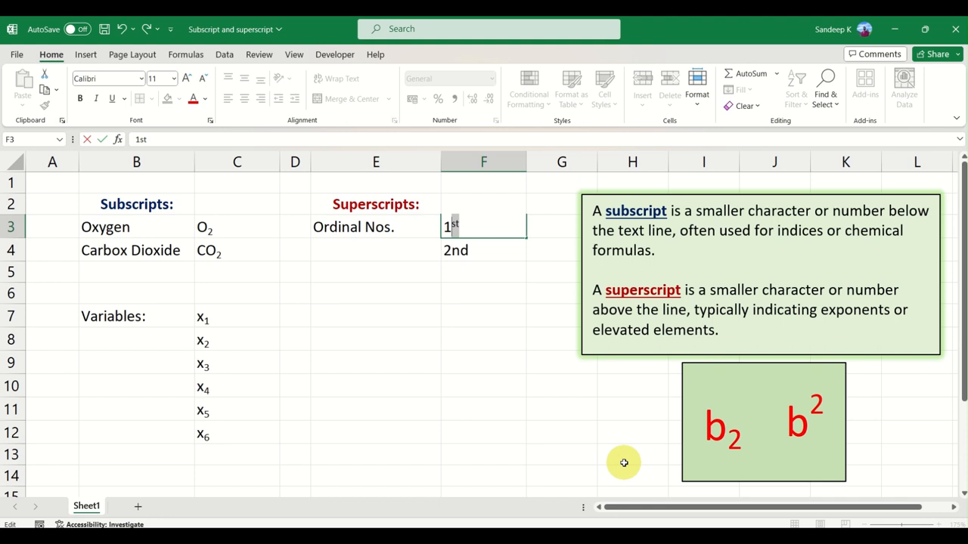
- Make the 'nd' in 2nd a superscript via Format Cells
click(484, 251)
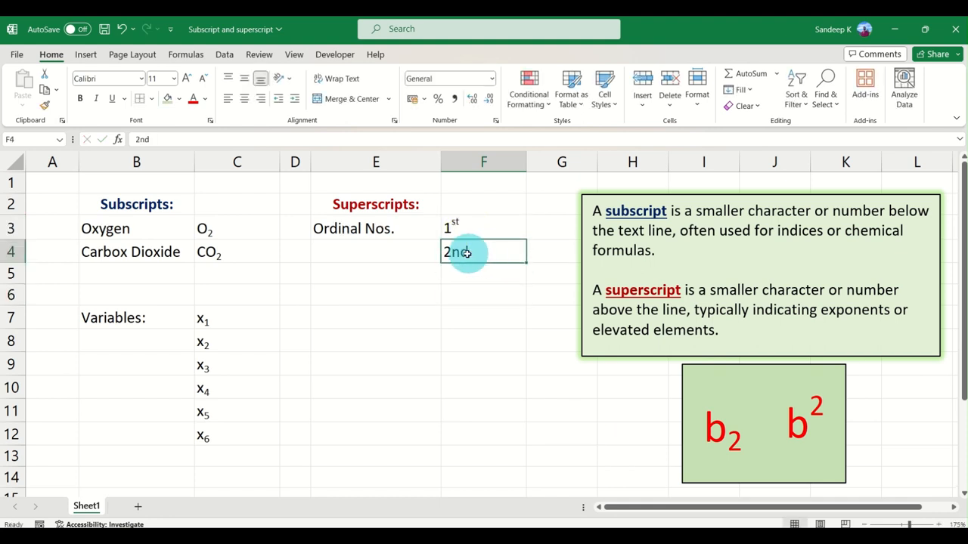
double_click(456, 251)
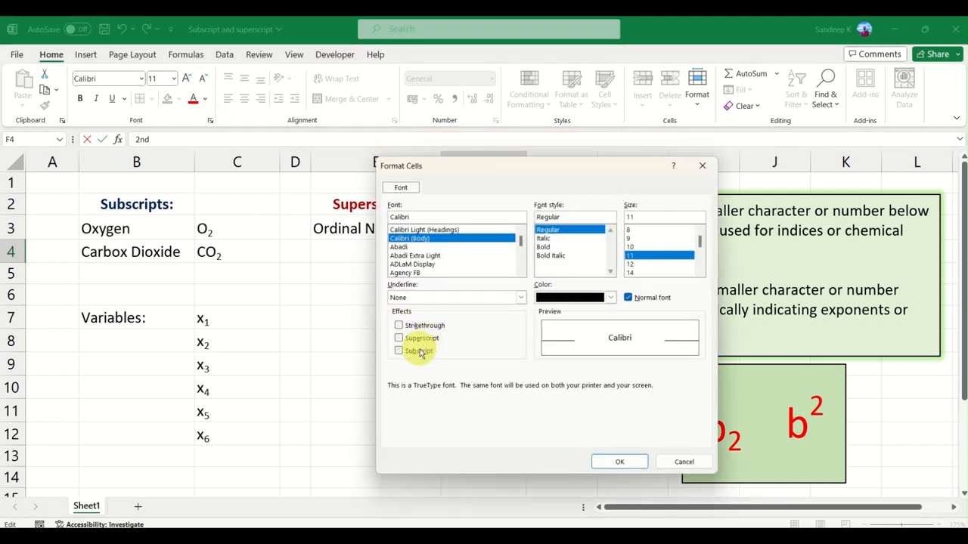
click(399, 339)
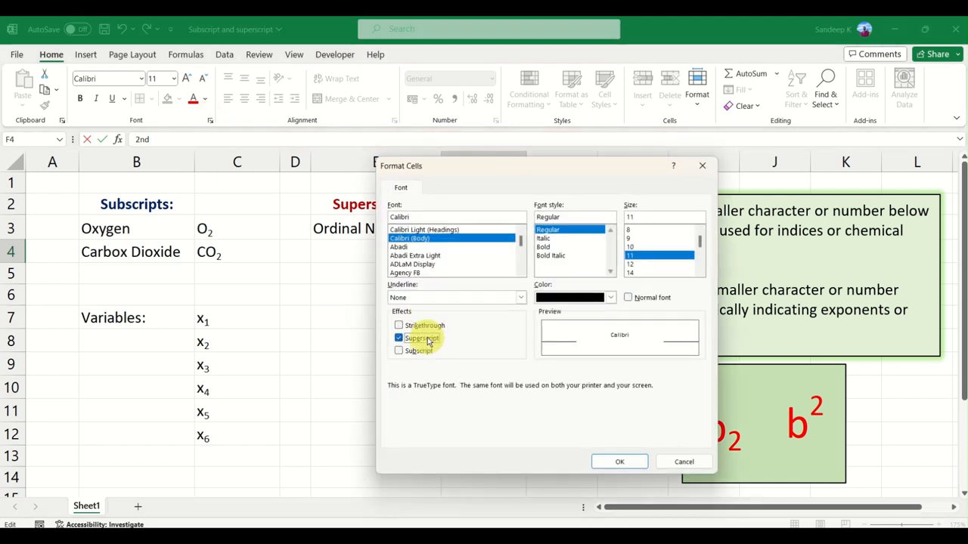
mouse_move(593, 460)
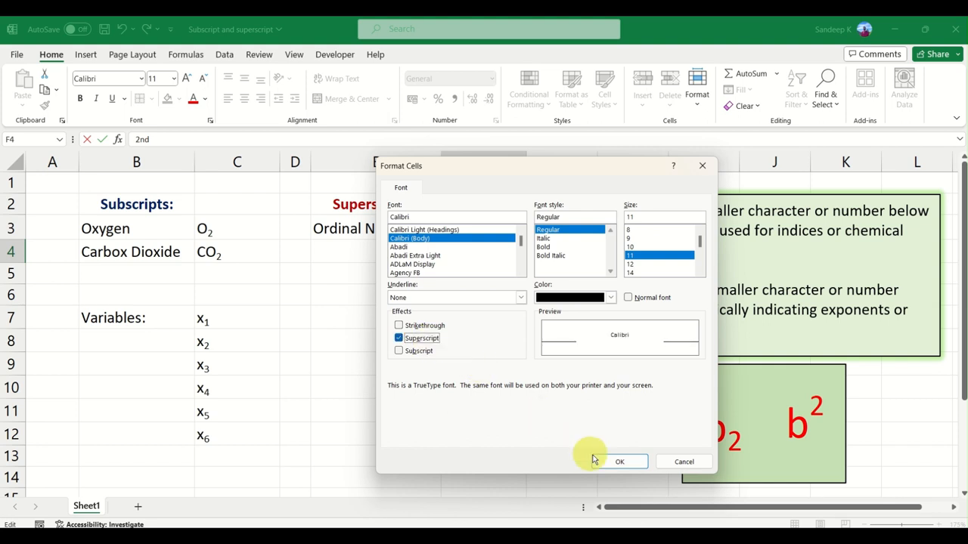
click(620, 462)
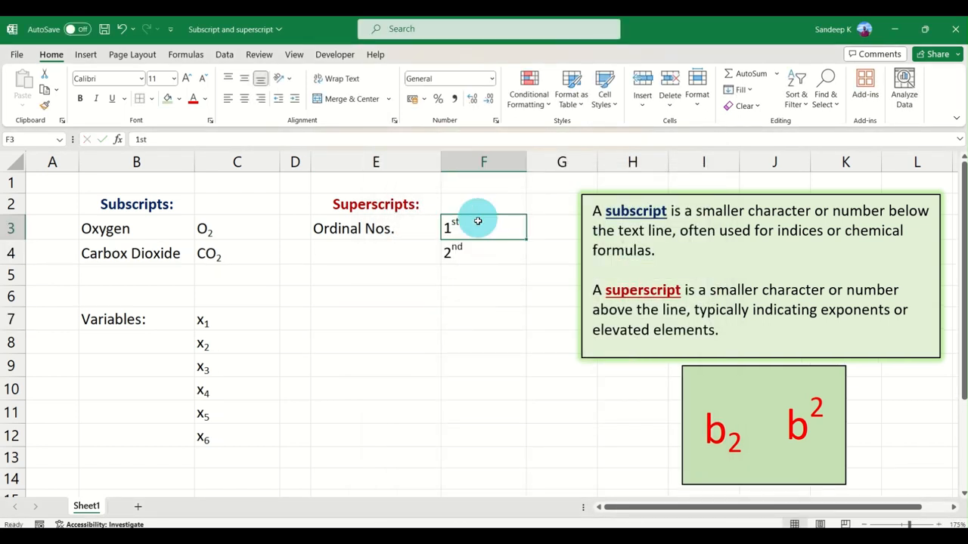
- Fill the ordinal series from F3:F4 down to F6 so 3rd and 4th appear superscripted
drag(478, 221, 484, 254)
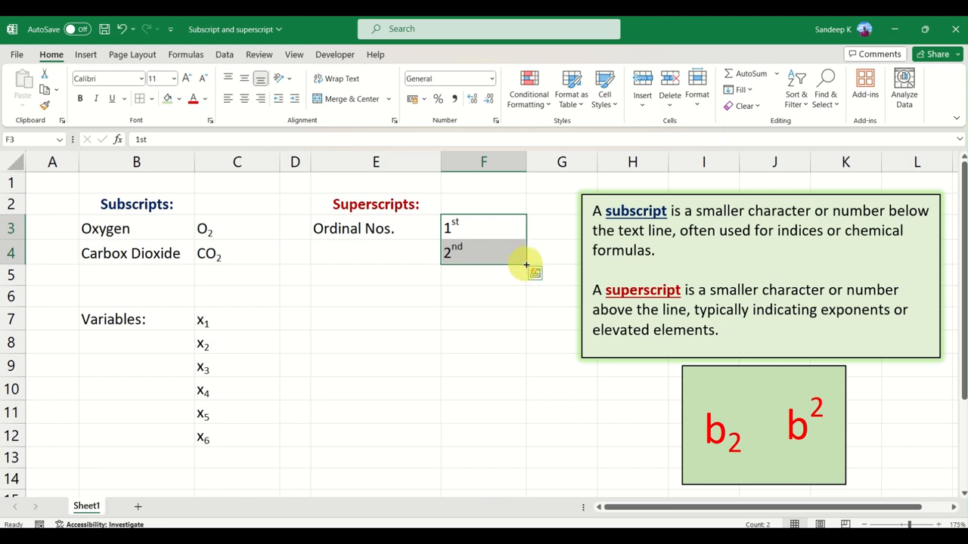
drag(526, 264, 523, 290)
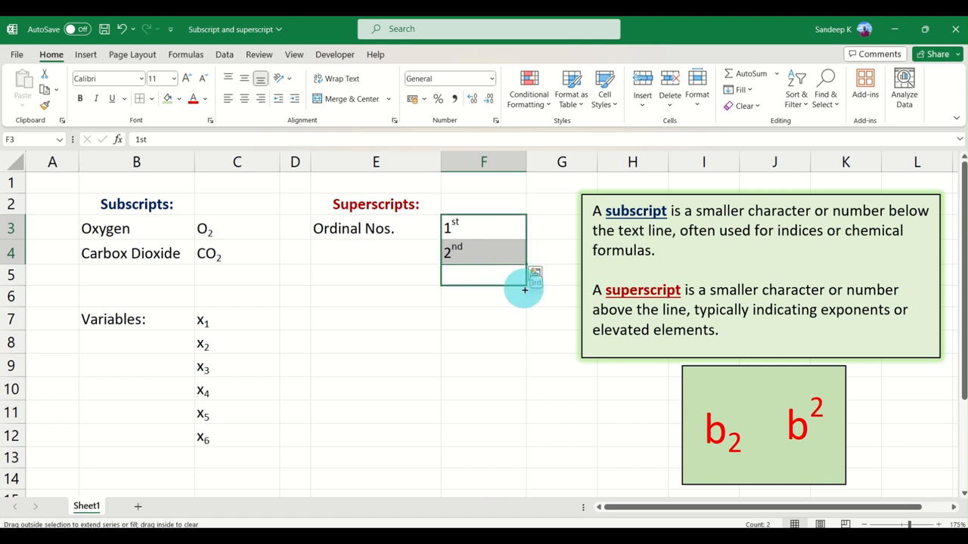
drag(523, 290, 522, 295)
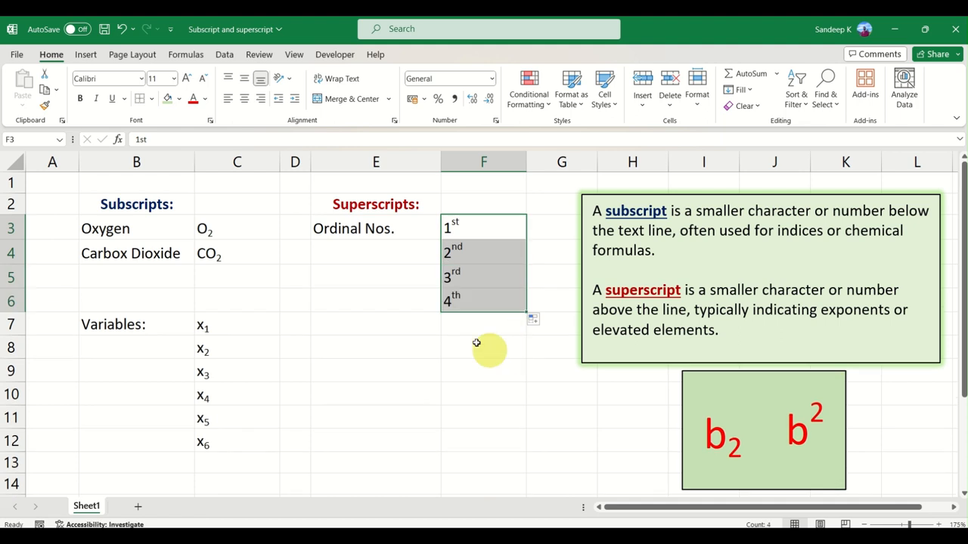
click(484, 252)
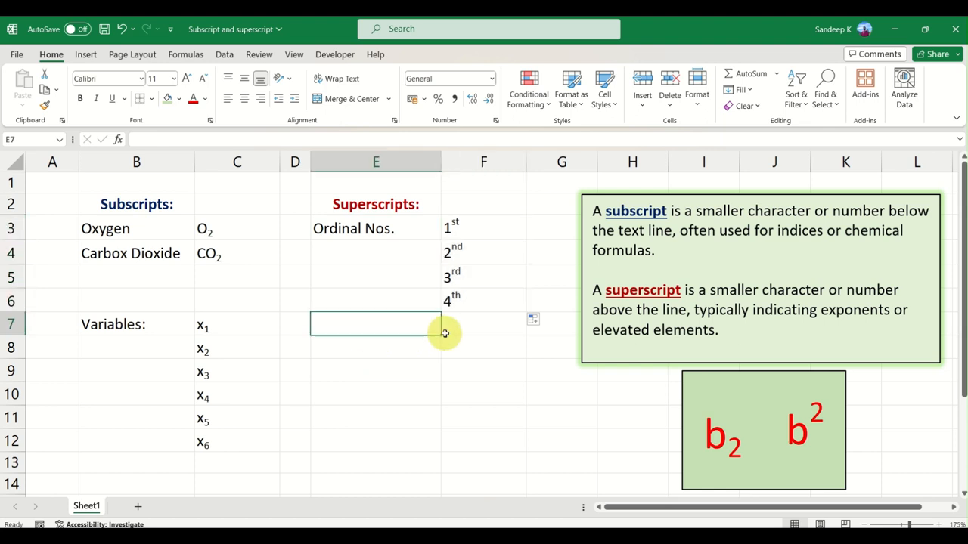
mouse_move(382, 345)
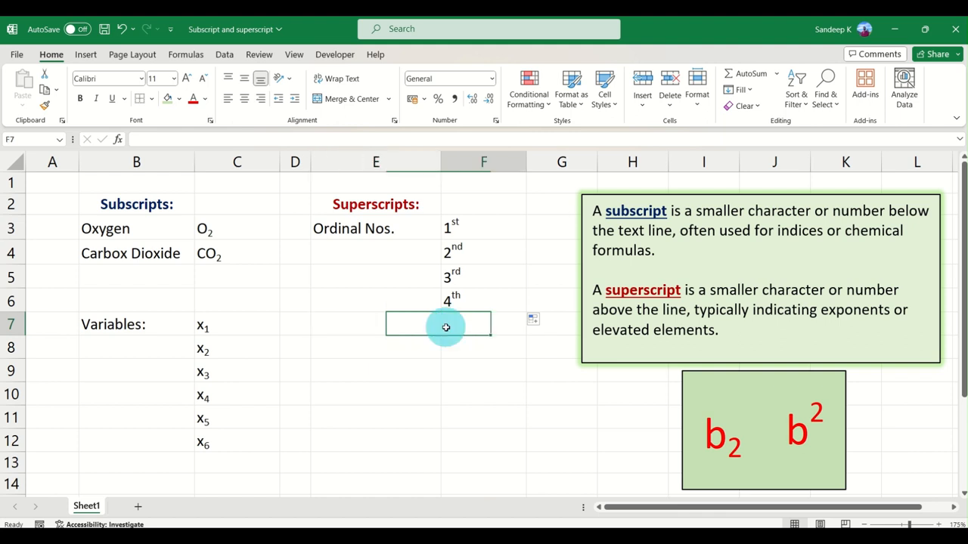
- Enter x1 in E8 and x2 in E9 with their digits made superscript via Format Cells
click(390, 346)
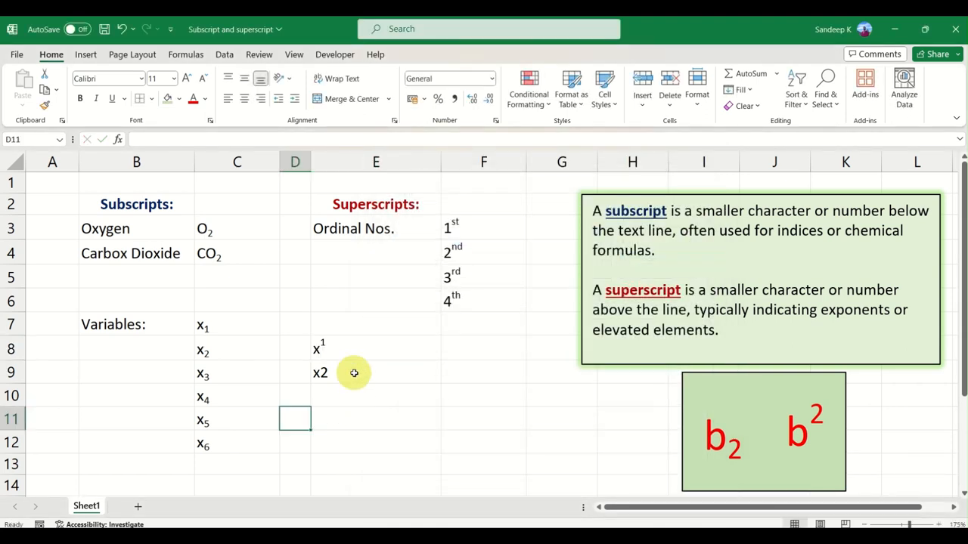
double_click(354, 372)
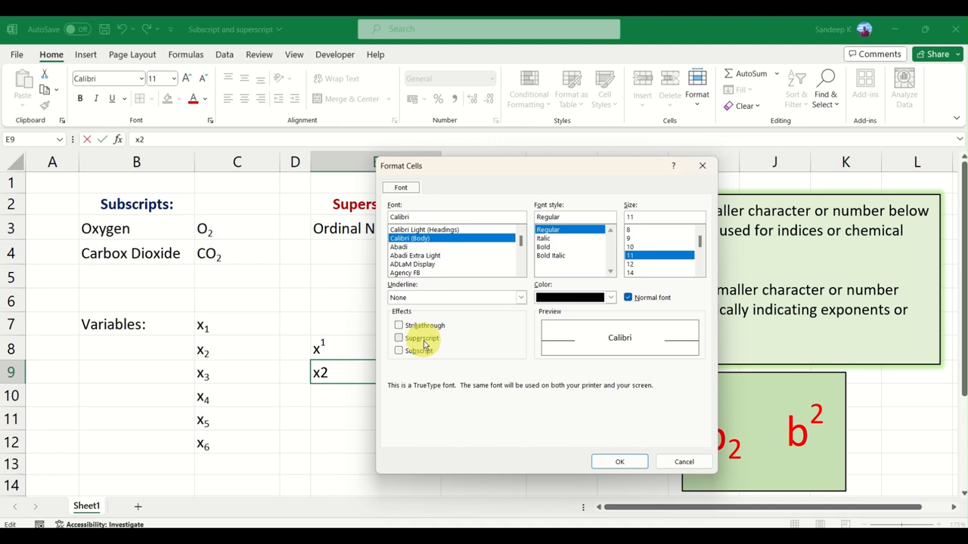
click(620, 461)
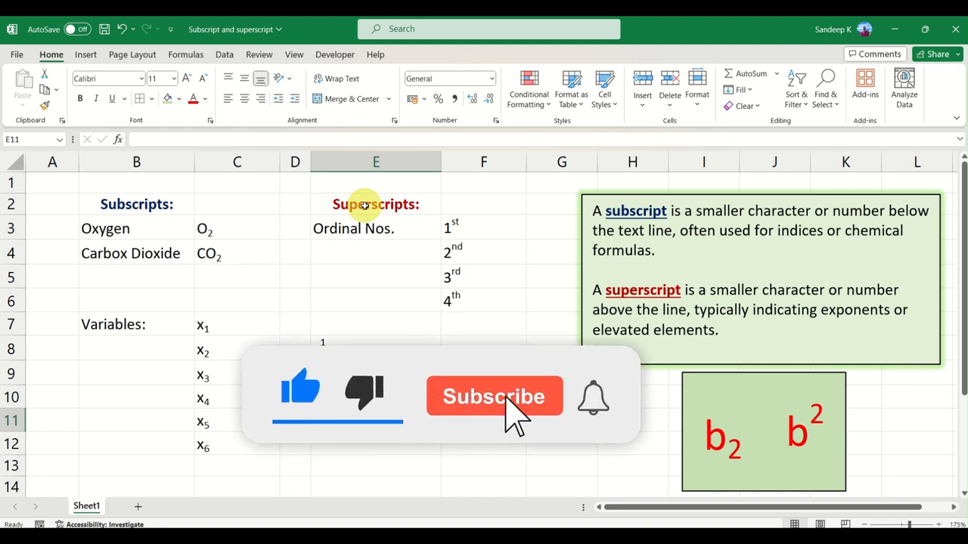
click(493, 396)
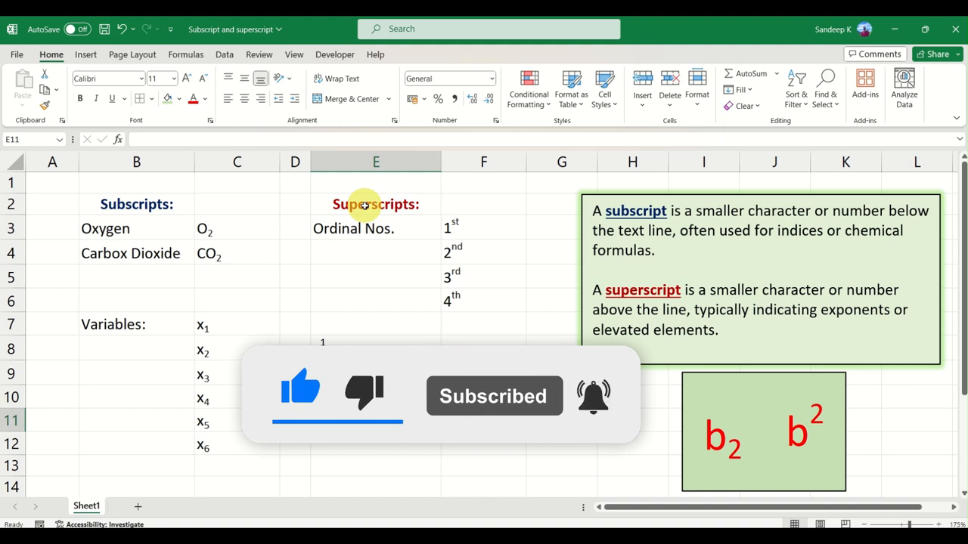